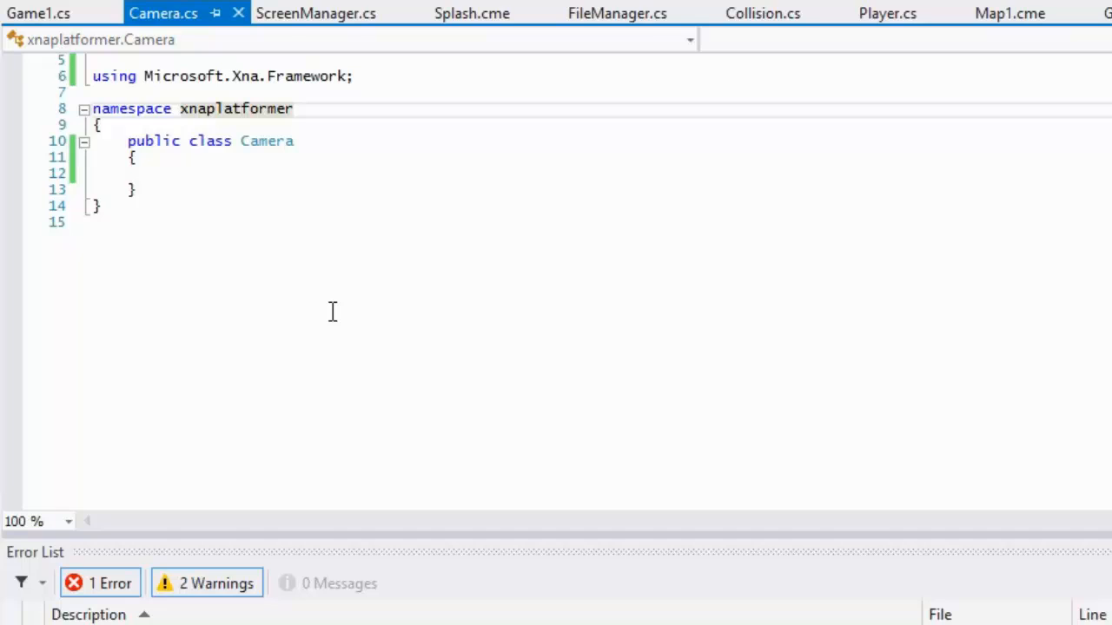
Step: Place the caret inside the empty Camera class body to begin writing its members
left_click(244, 108)
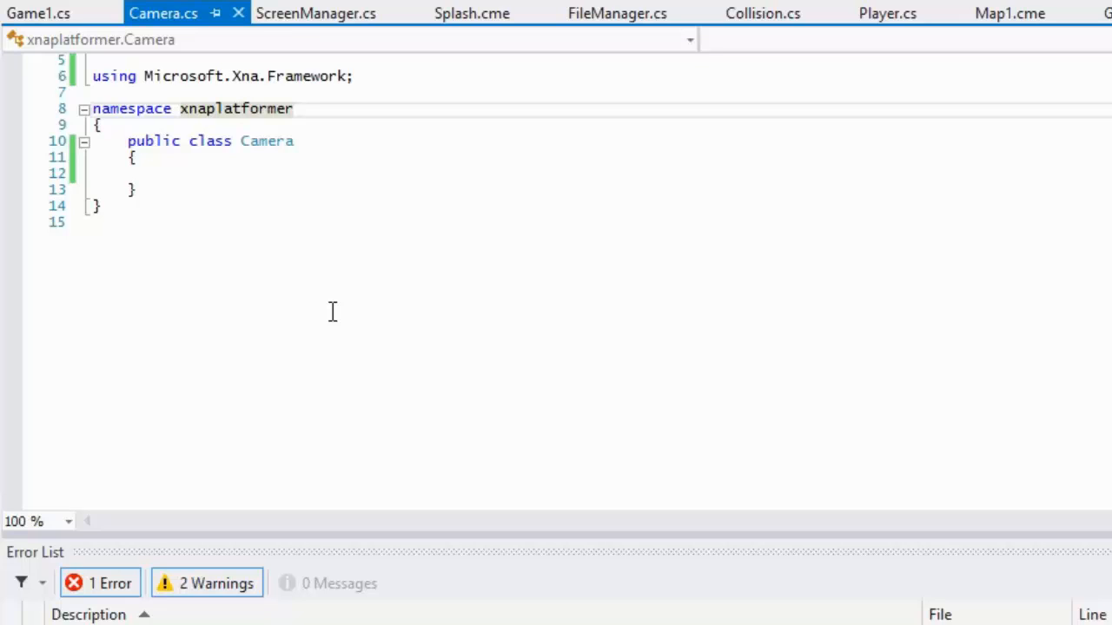
left_click(244, 108)
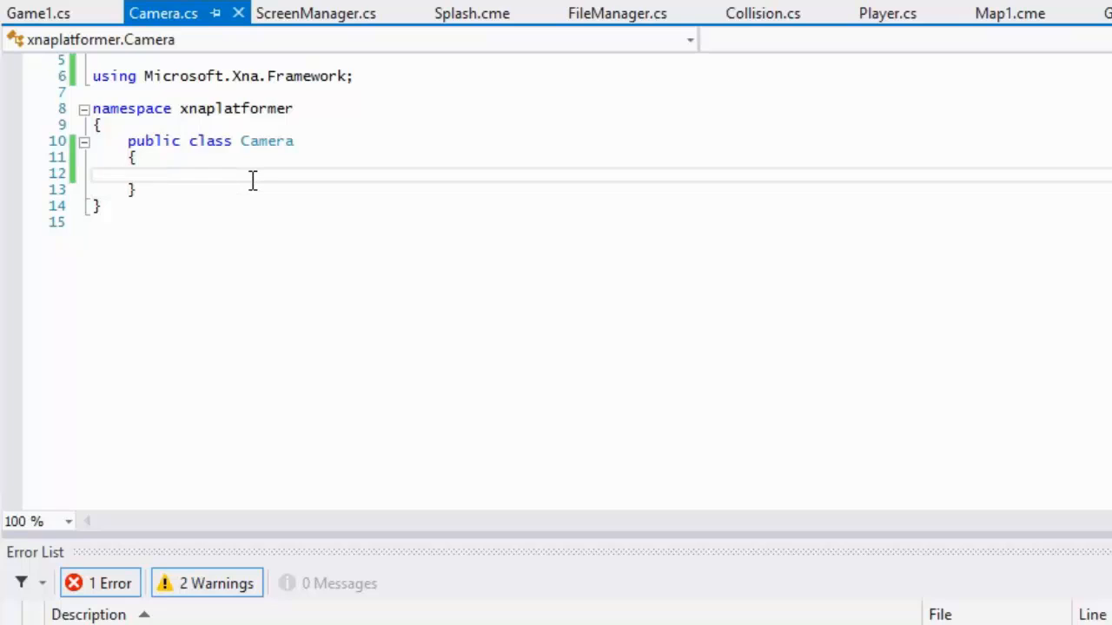
left_click(164, 173)
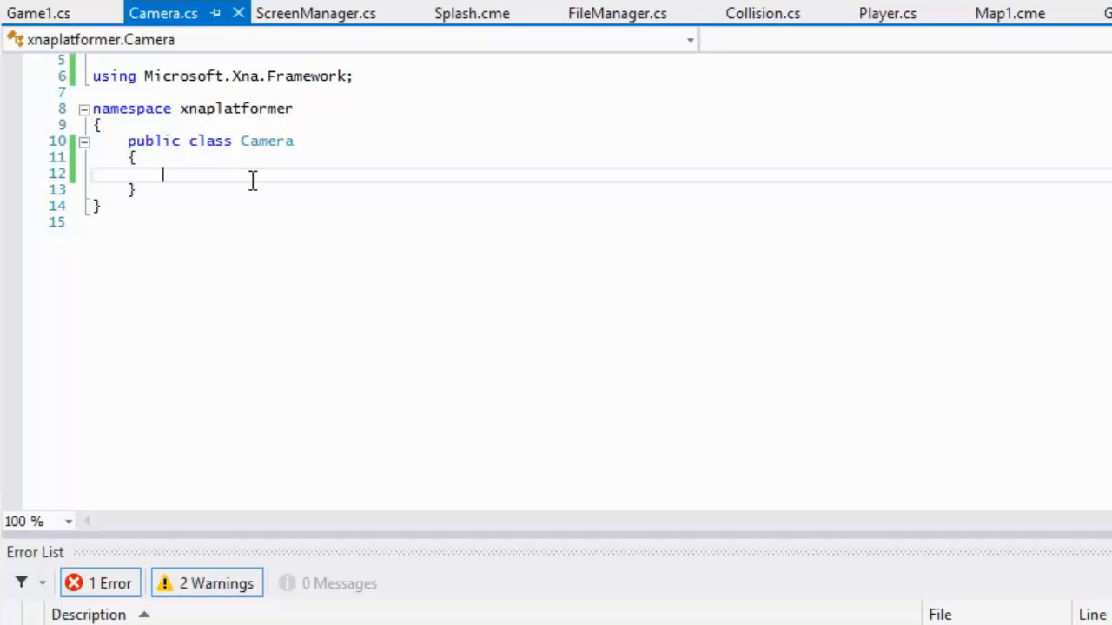
mouse_move(212, 202)
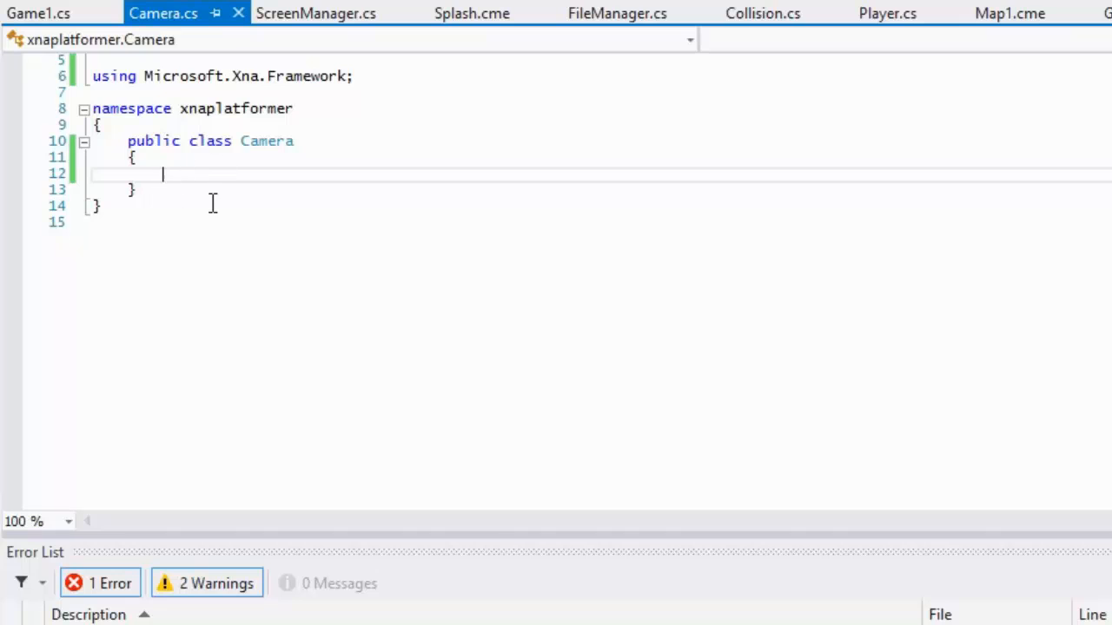
left_click(351, 76)
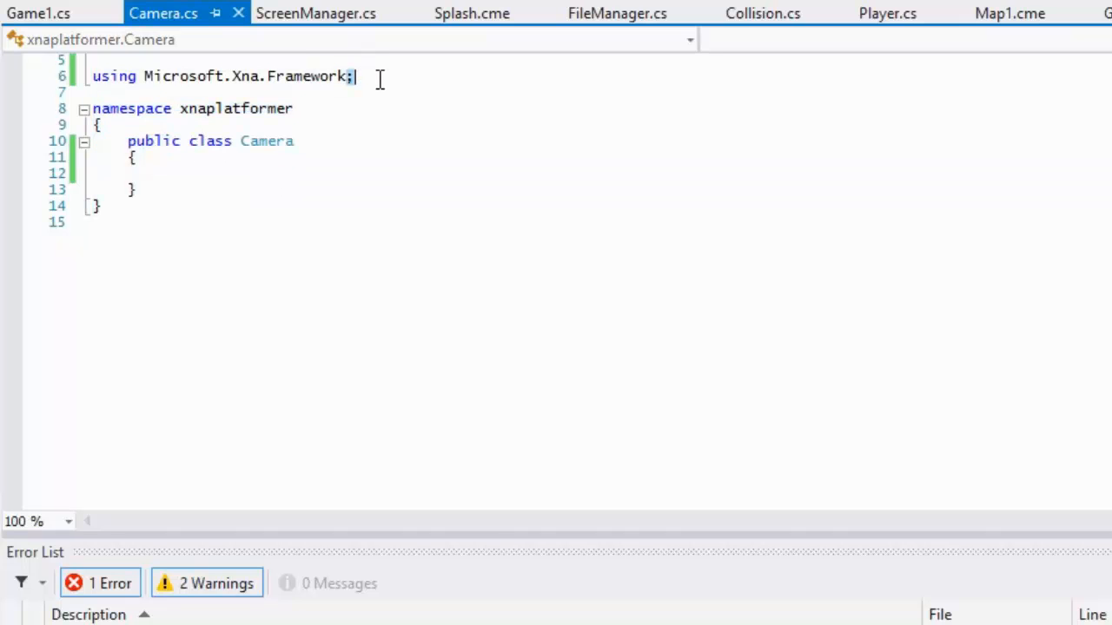
left_click(170, 173)
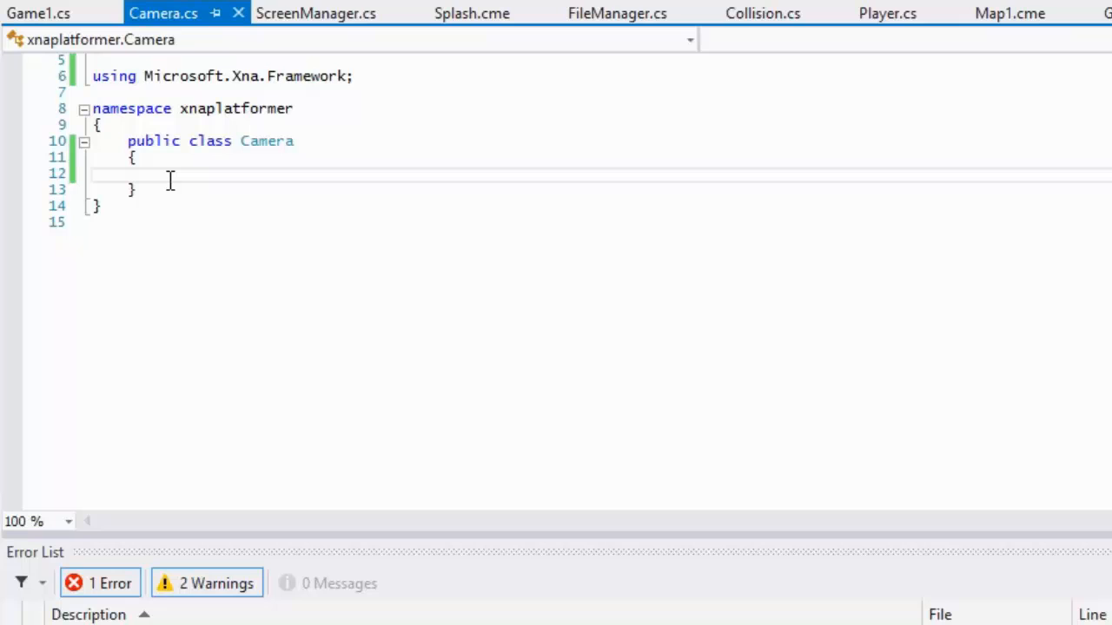
Step: Write a private static Camera instance field and an Instance getter that creates and returns it when null
type("pricvate")
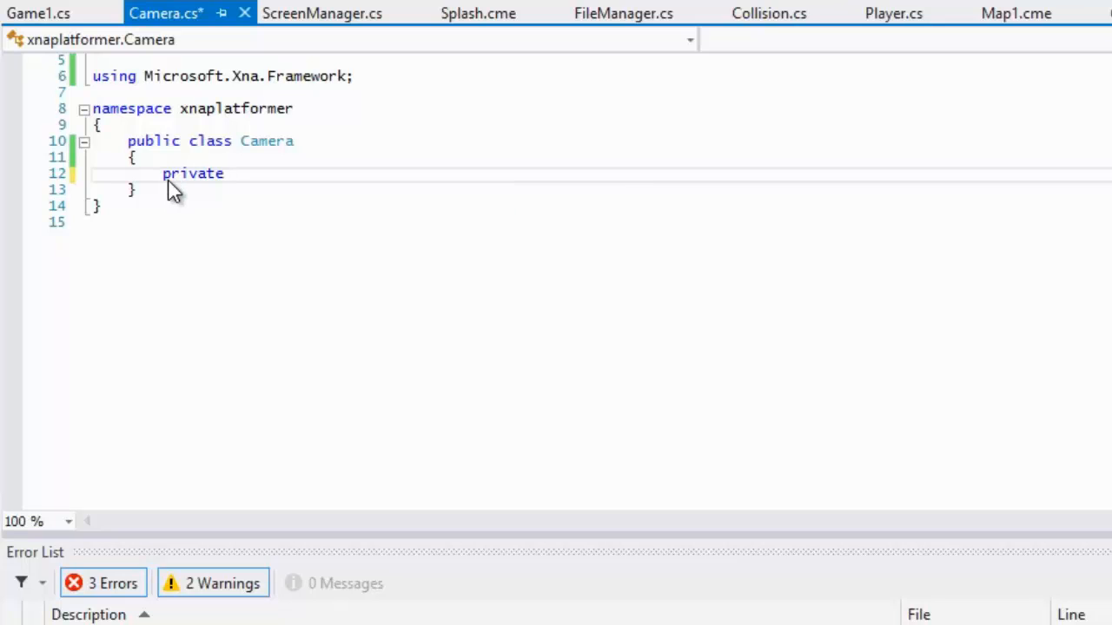
type("Camera")
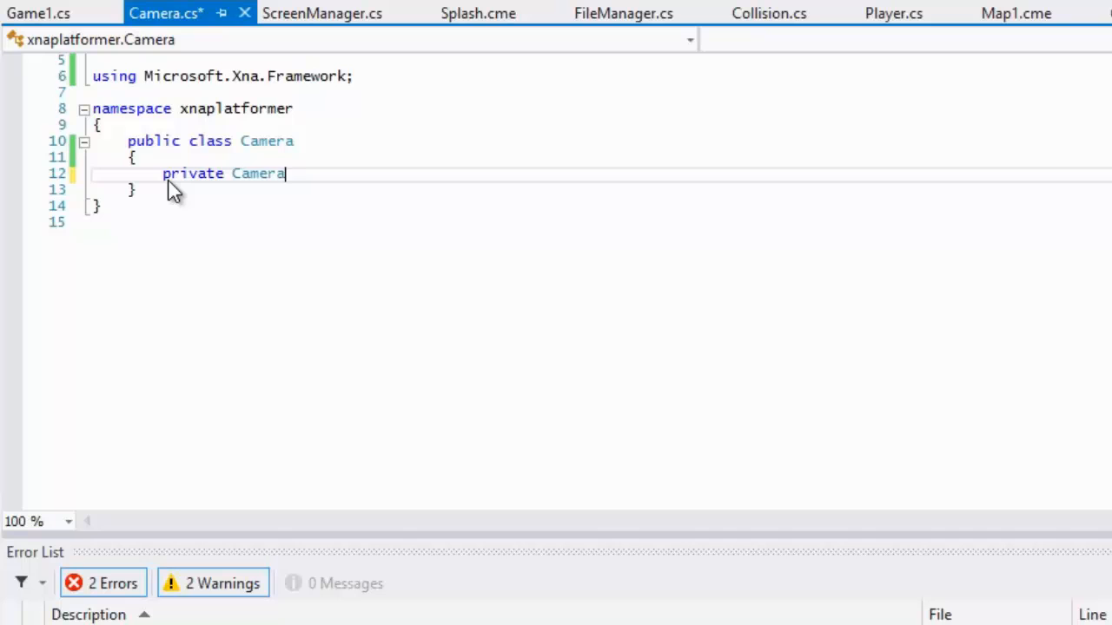
type("staic")
type("if(")
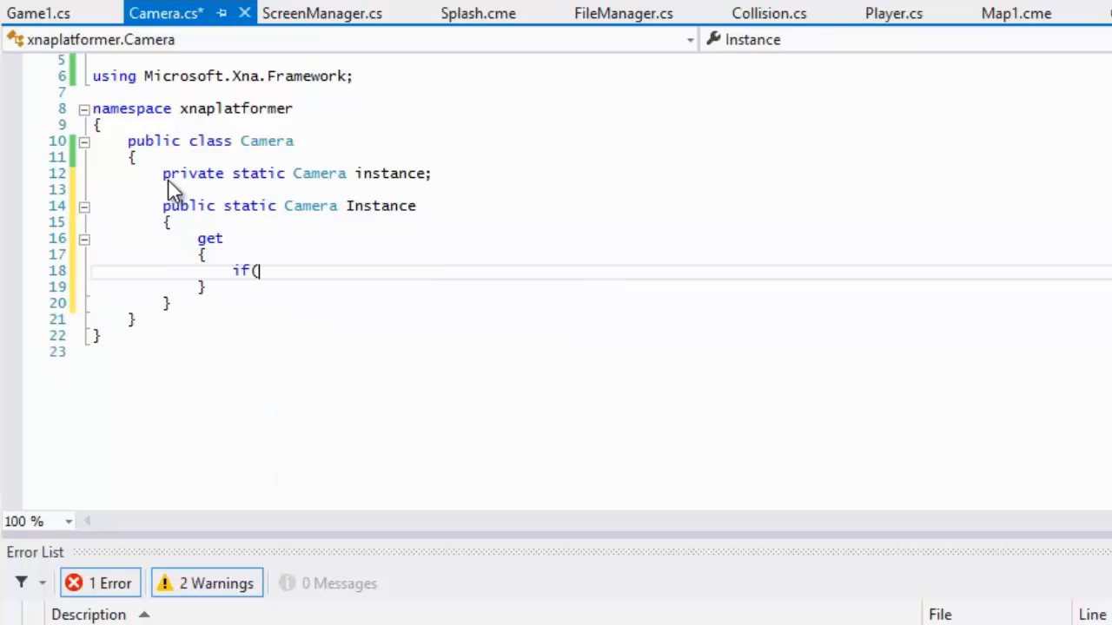
type("instance =")
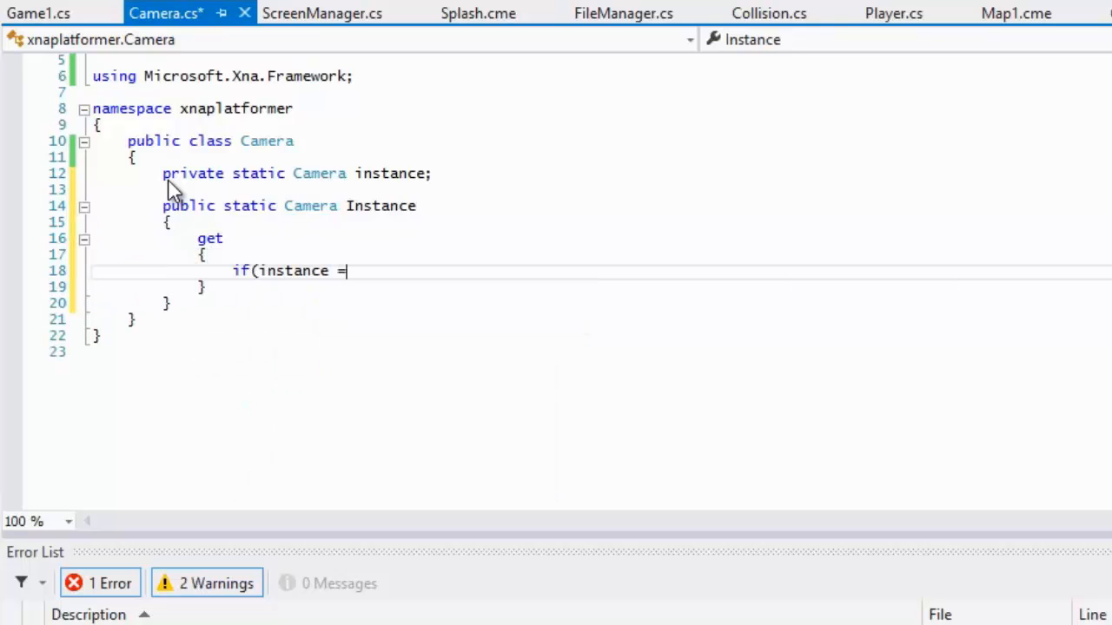
type("= bu")
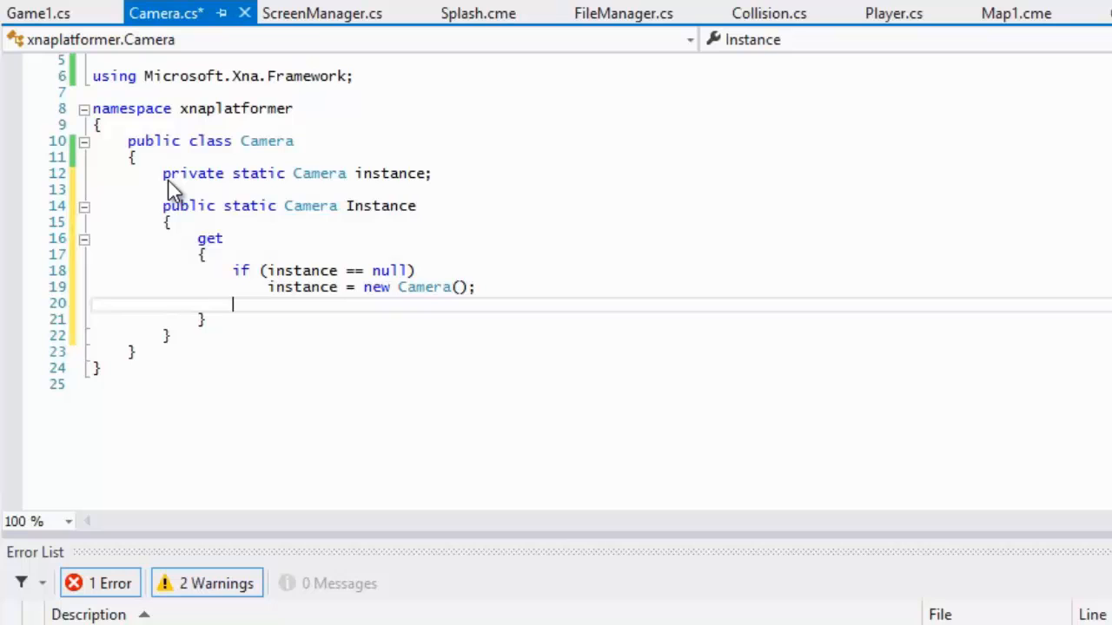
type("return instance;")
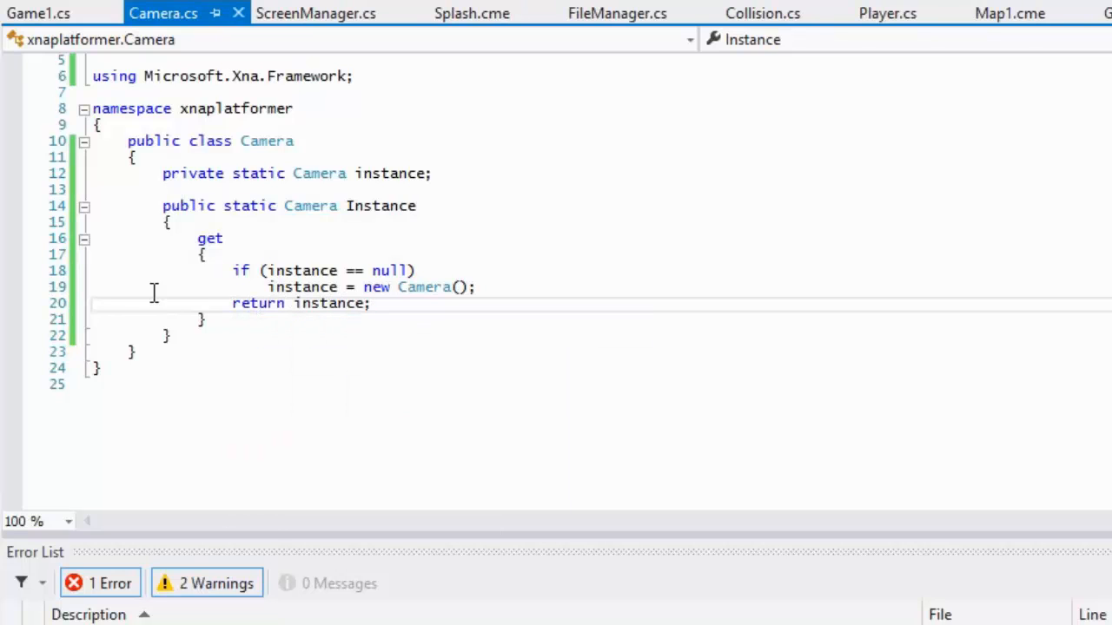
left_click(435, 174)
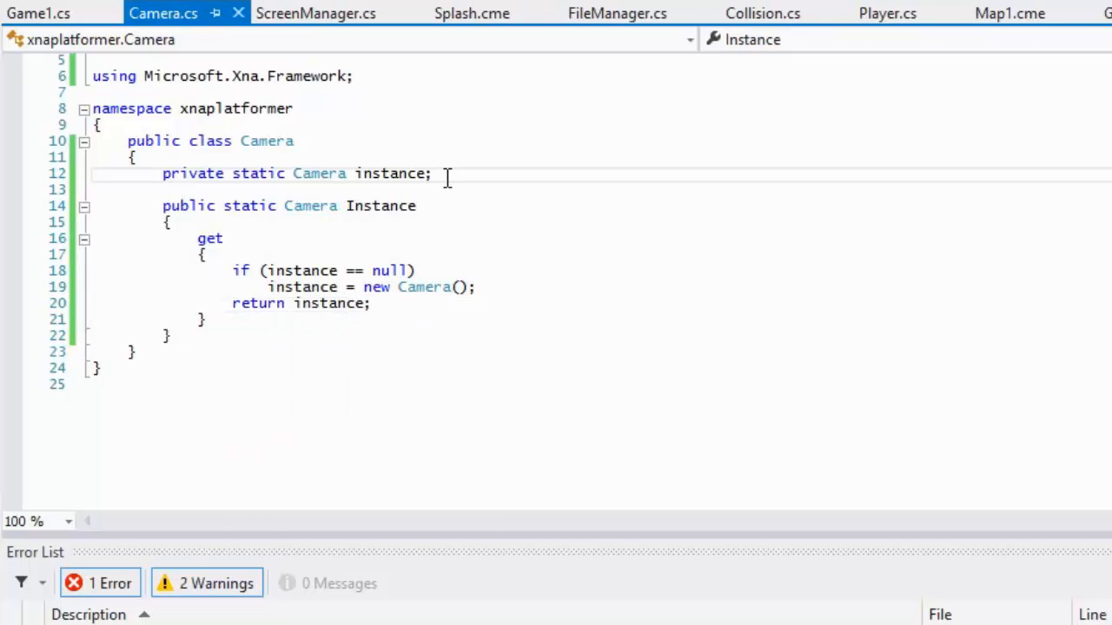
Step: Declare a Vector2 position field and a Matrix viewMatrix field below the instance field
type("Vector2 positon;")
type("M")
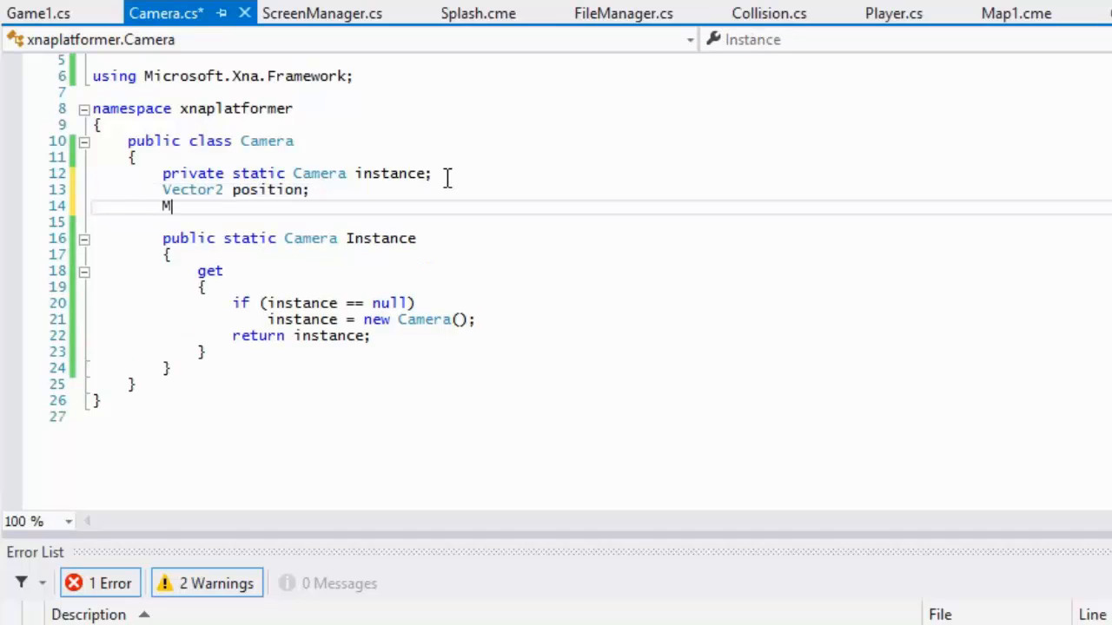
type("atrix")
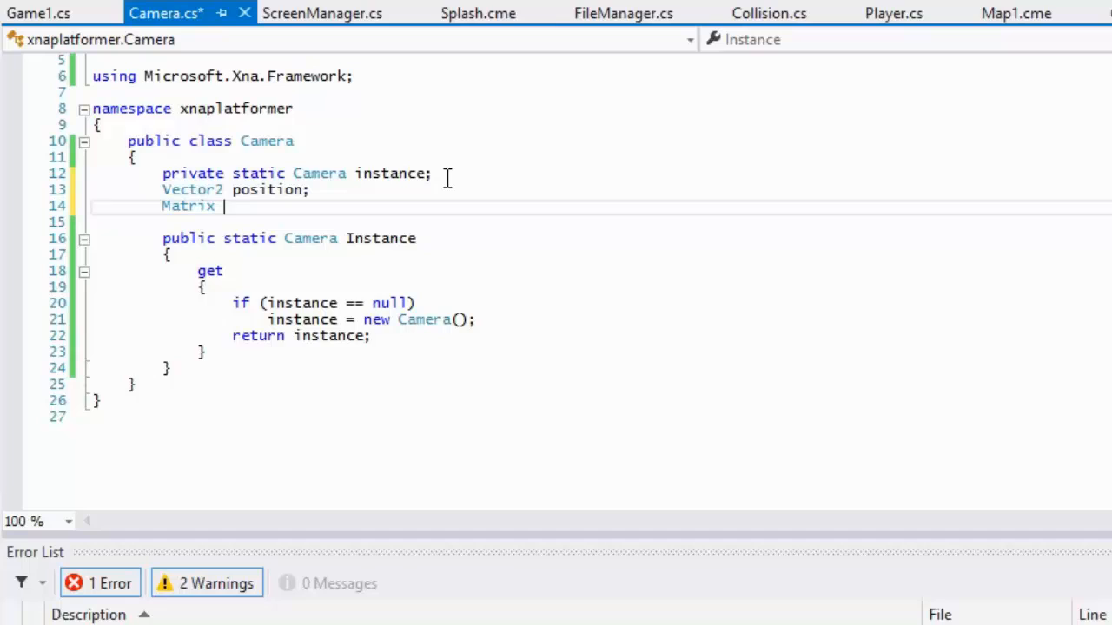
type("viewMatrix;")
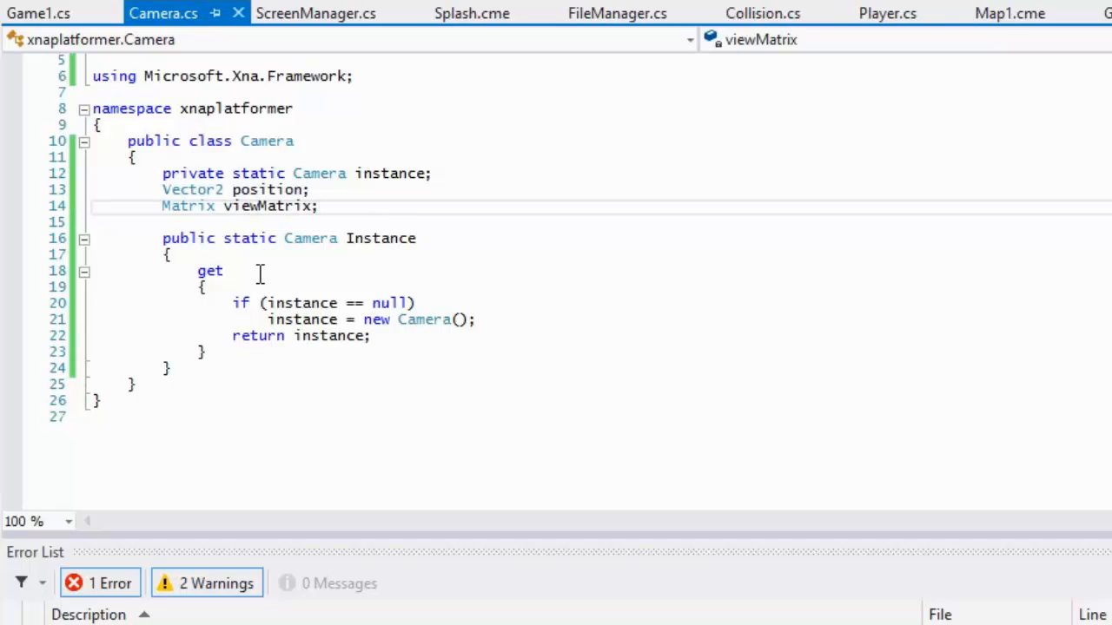
left_click(167, 368)
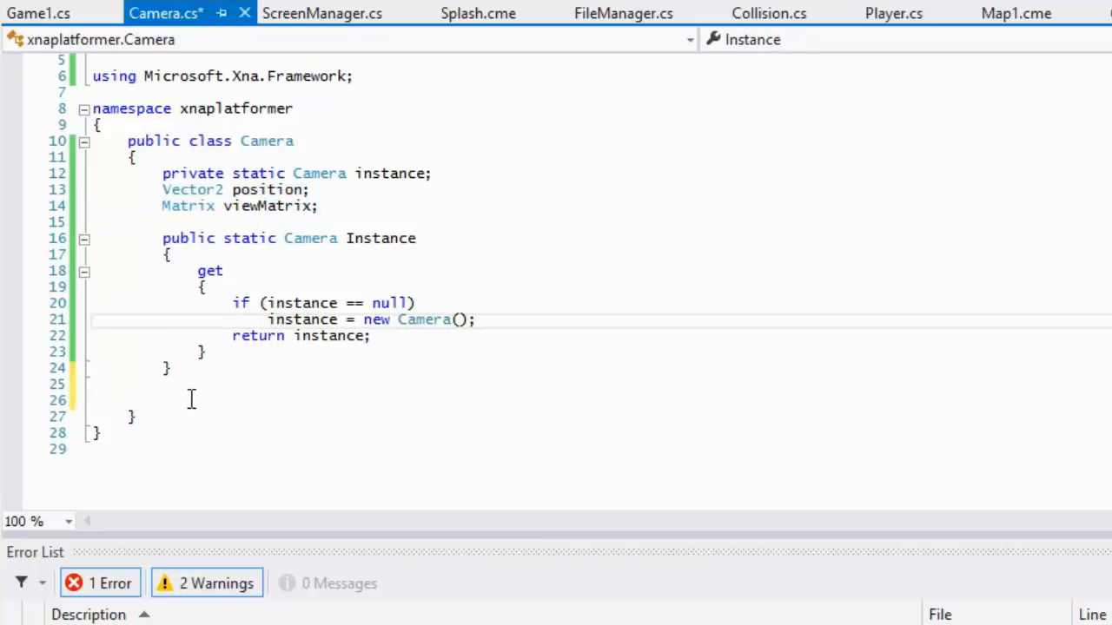
Step: Declare a public SetFocalPoint method taking a Vector2 focalPosition parameter
type("public void S")
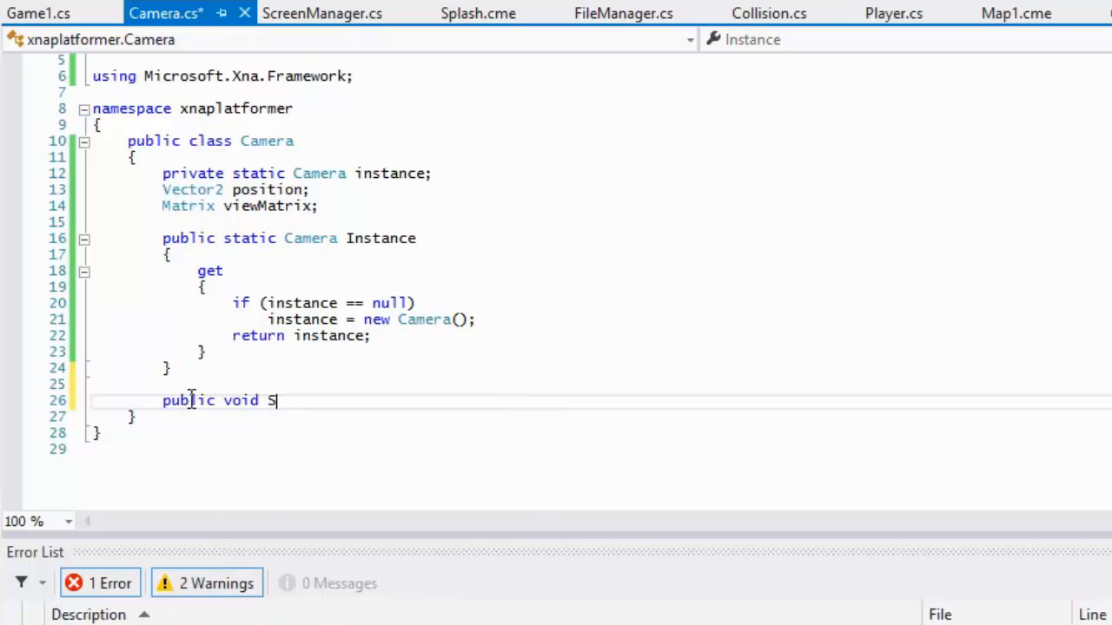
type("etFocal")
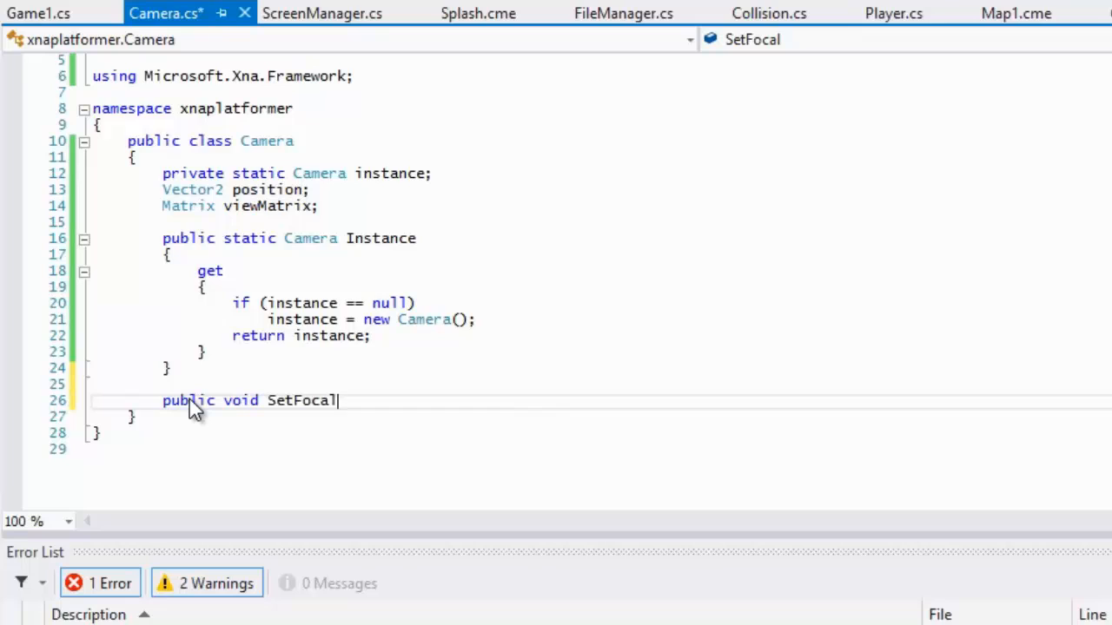
type("Position")
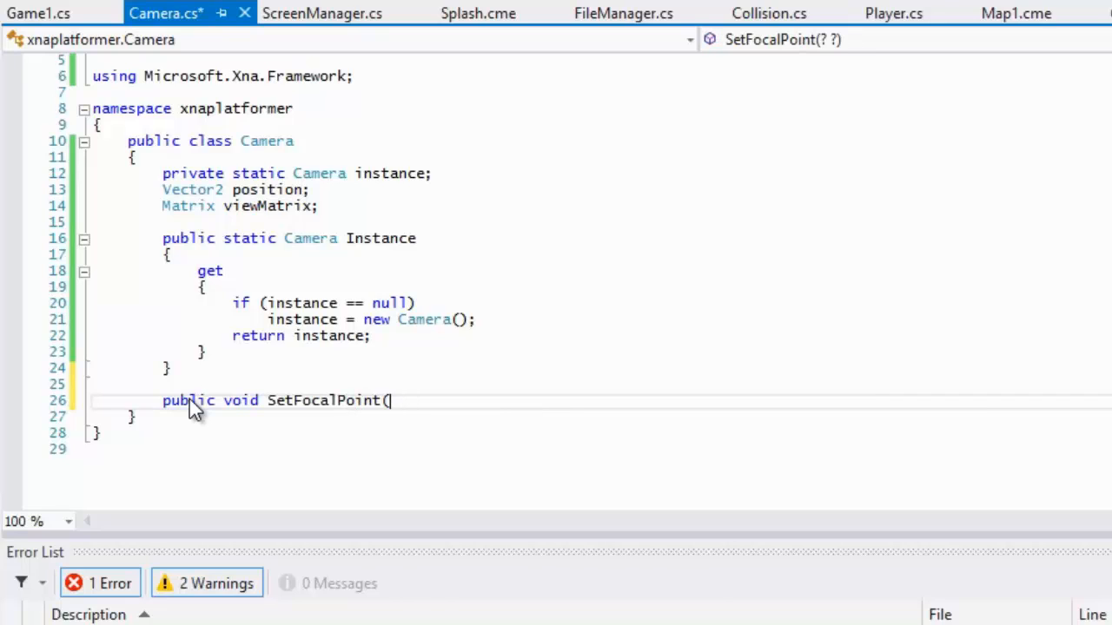
type("Vector2")
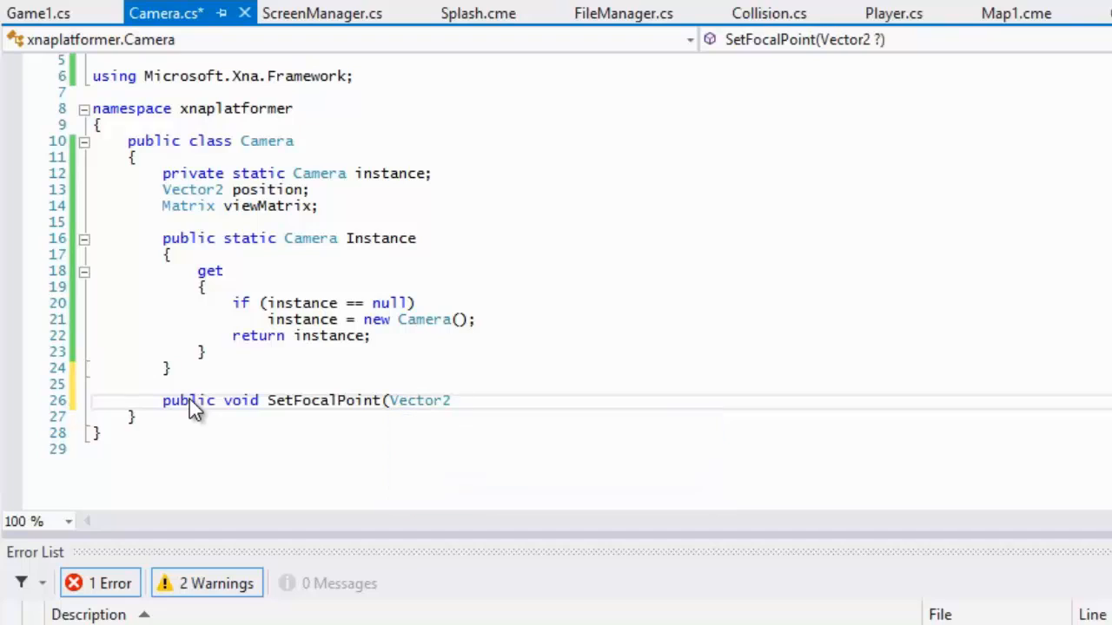
type("fo")
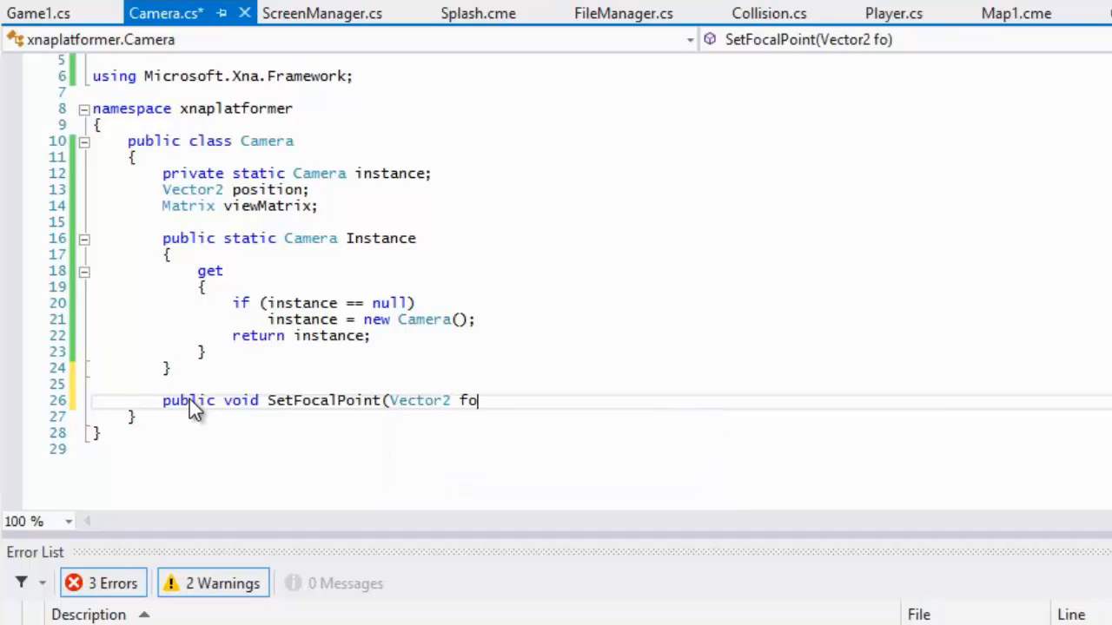
type("calPosition")
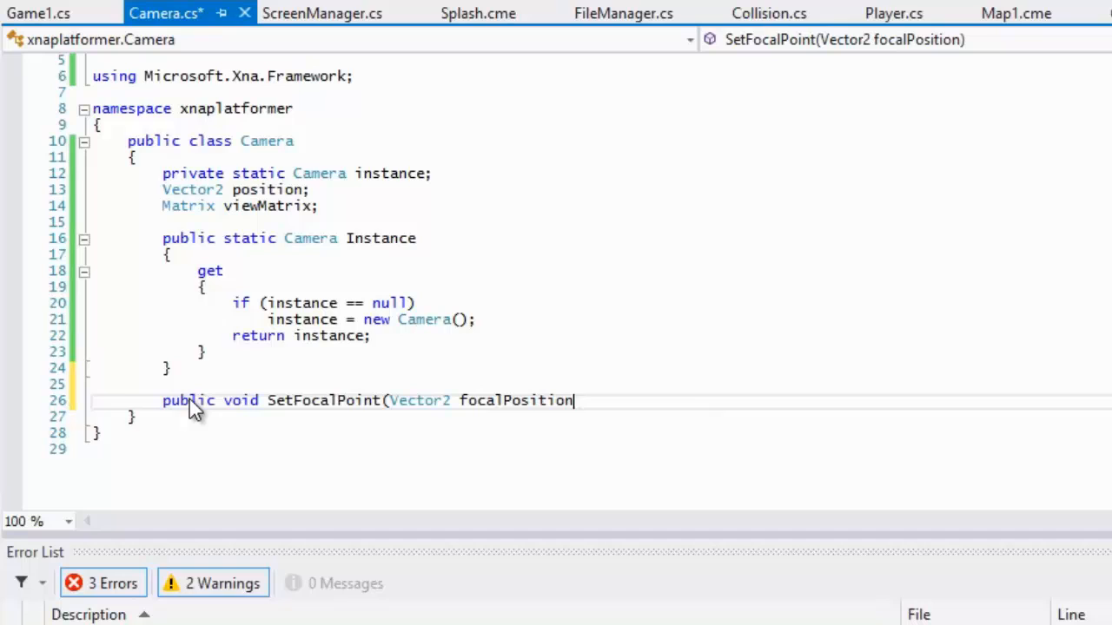
type(")")
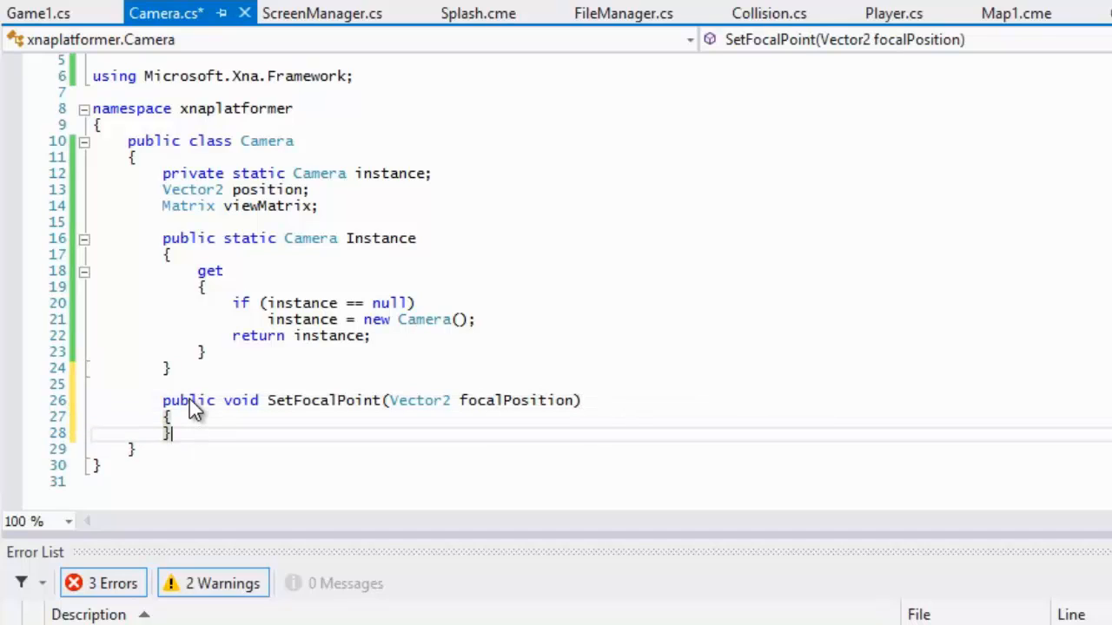
Step: Set position to focalPosition minus half of ScreenManager's Dimensions in X and Y
type("position = new Vector2(")
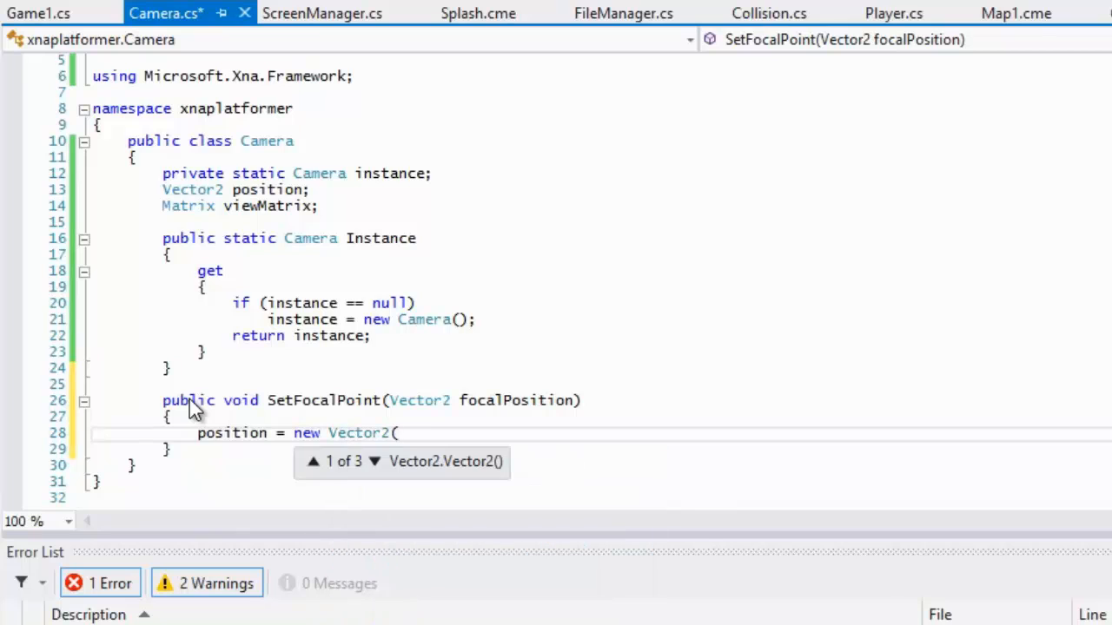
type("focalPosition.X")
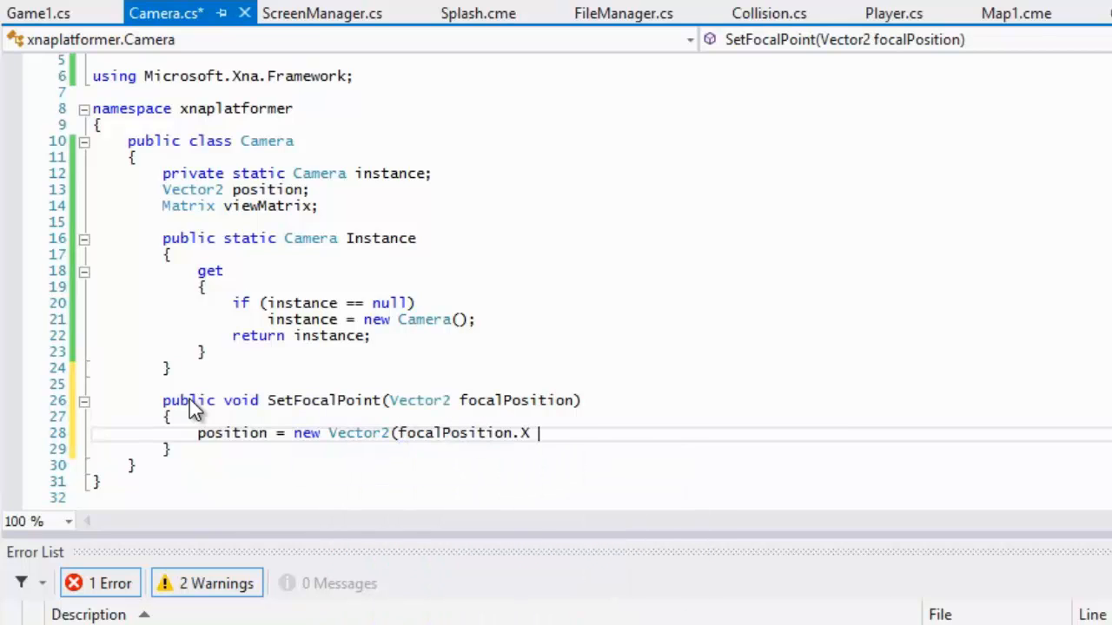
type("- ScreenManager.Instance.Dimensions.")
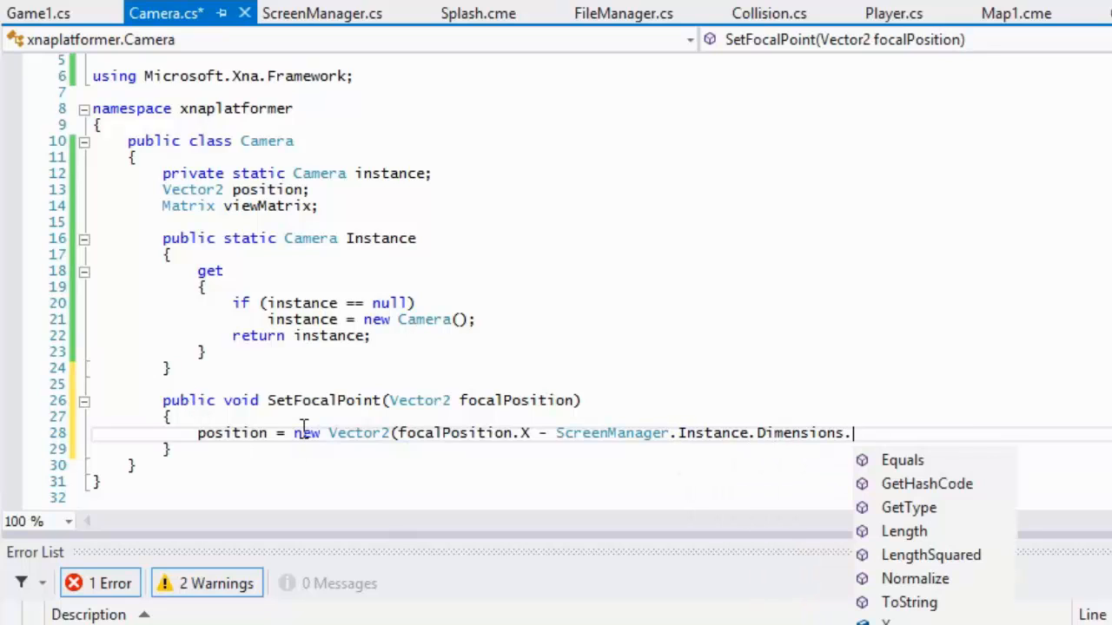
type("X / 2")
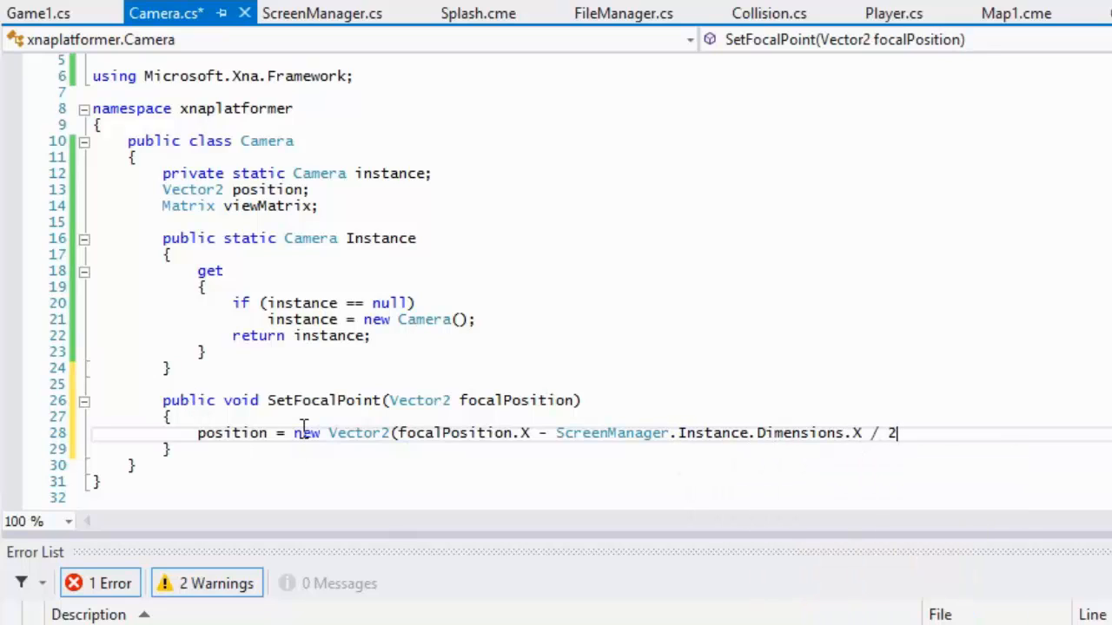
type(",")
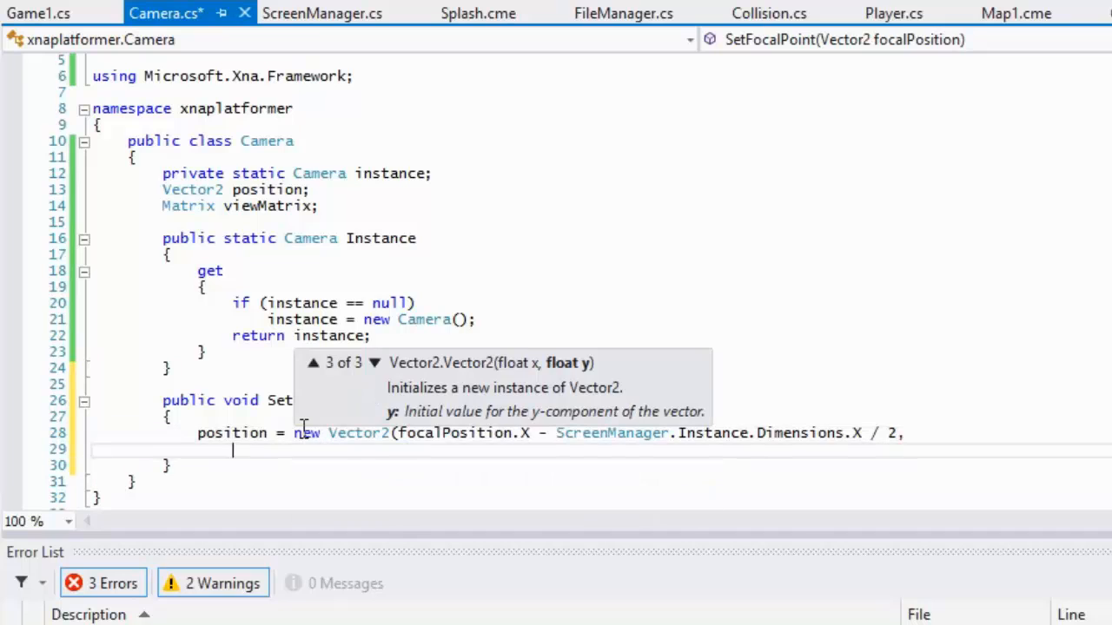
type("focalPosition.")
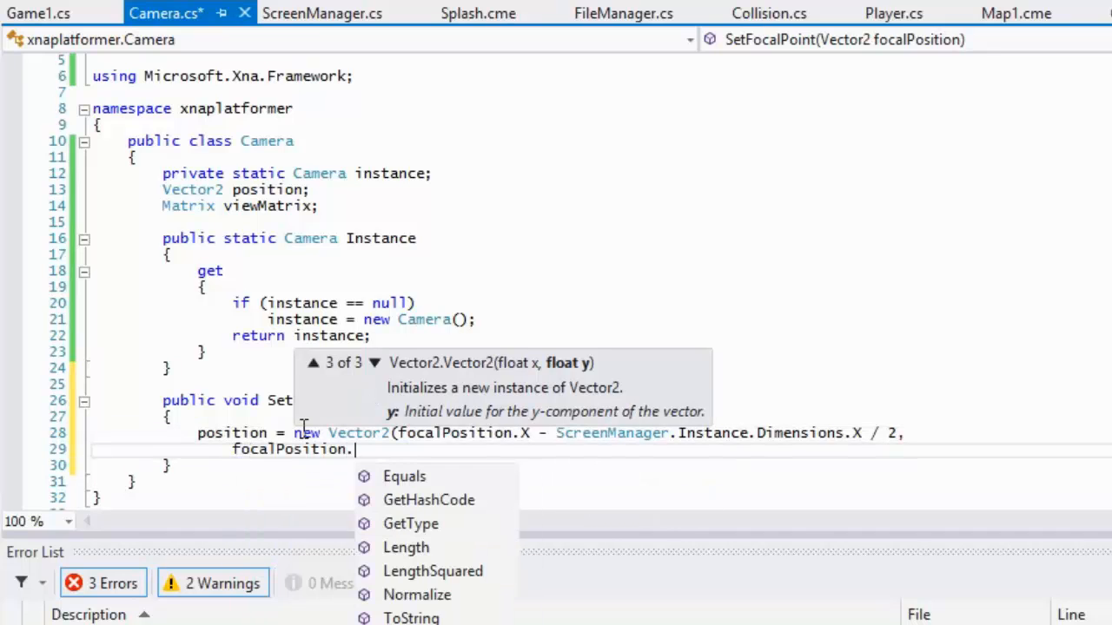
type("Y - ScreenManager.Instance.Dimensions.Y / 2")
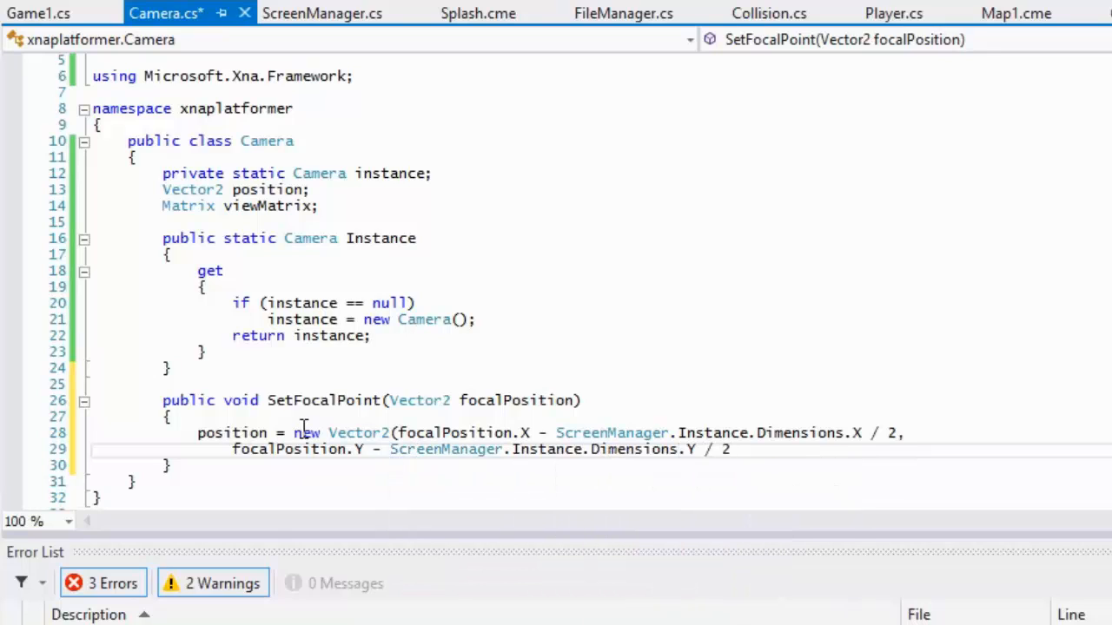
type(");")
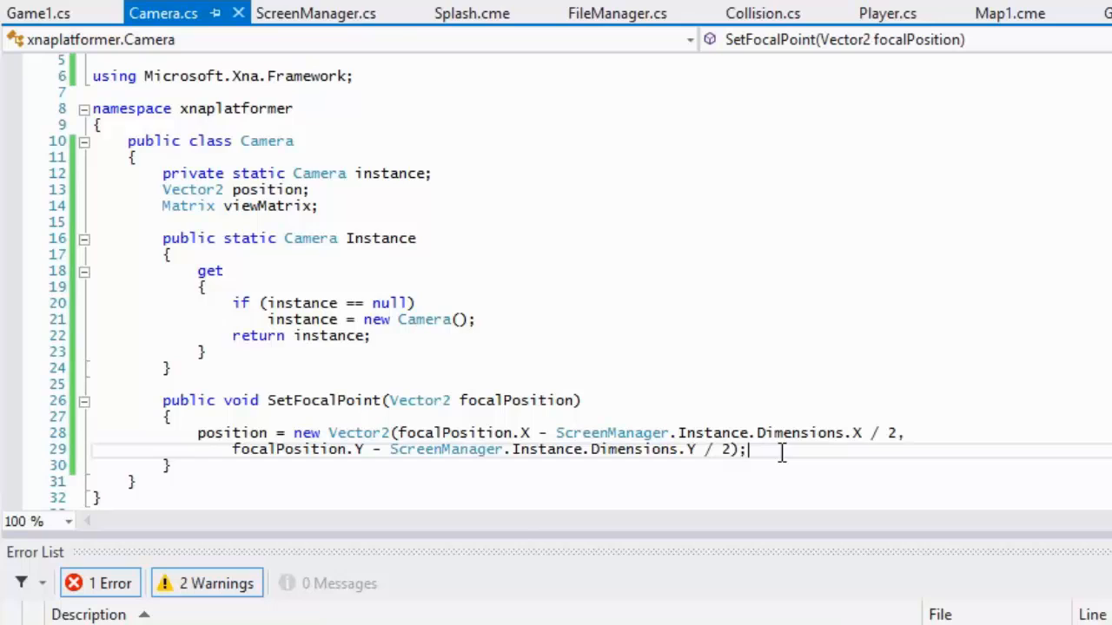
Step: Clamp position.X and position.Y to zero when negative, then begin a public Update method
type("if(position")
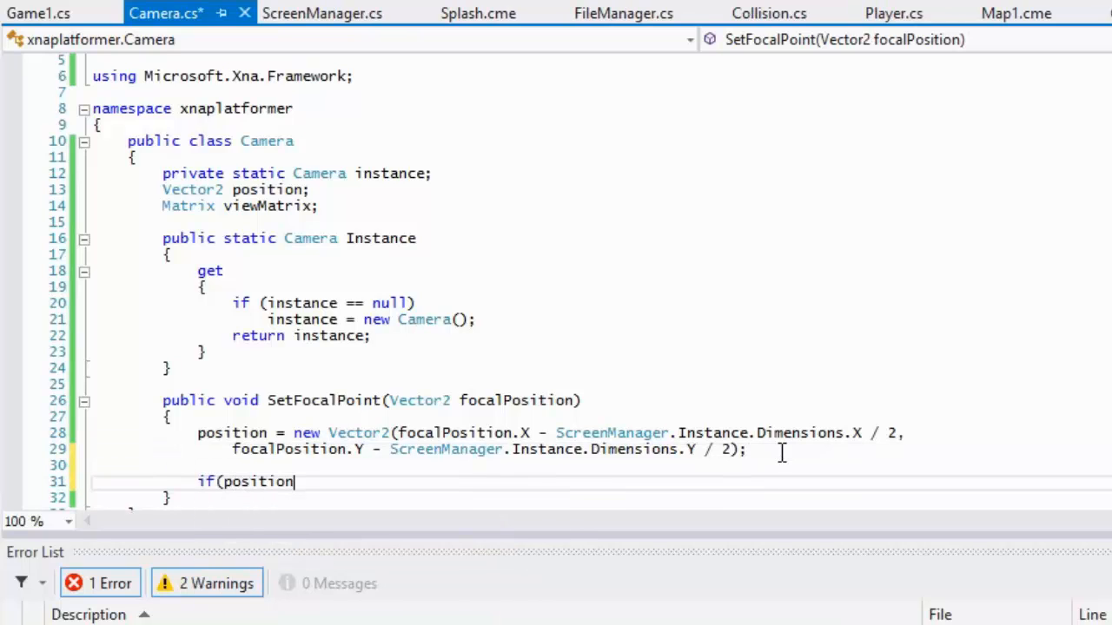
type(".X < 0)")
type("position.X = 0;")
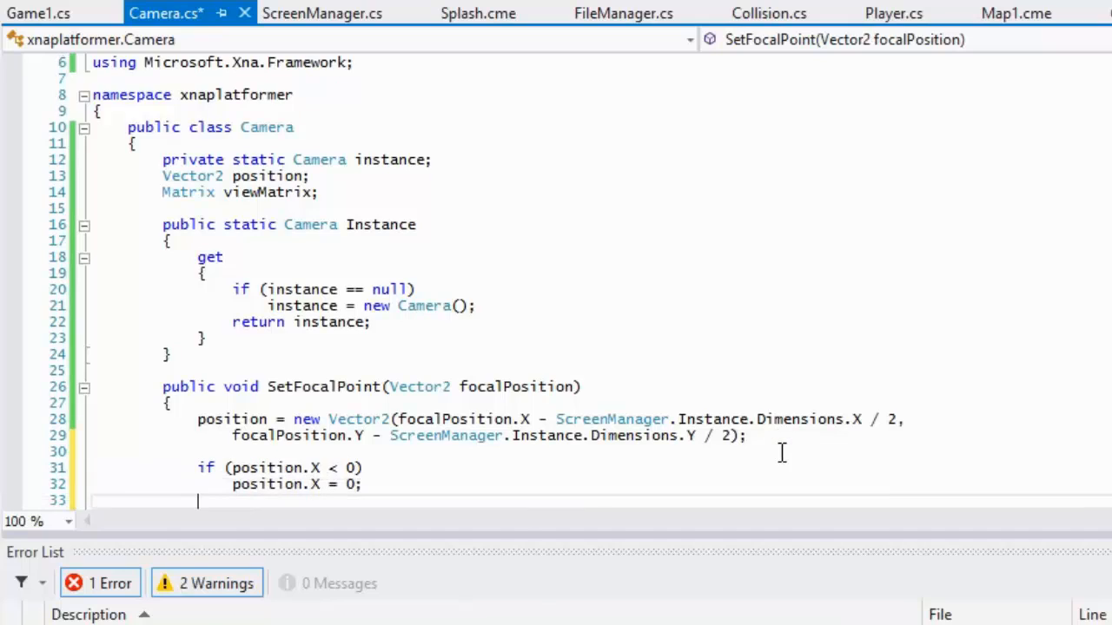
type("if (position.")
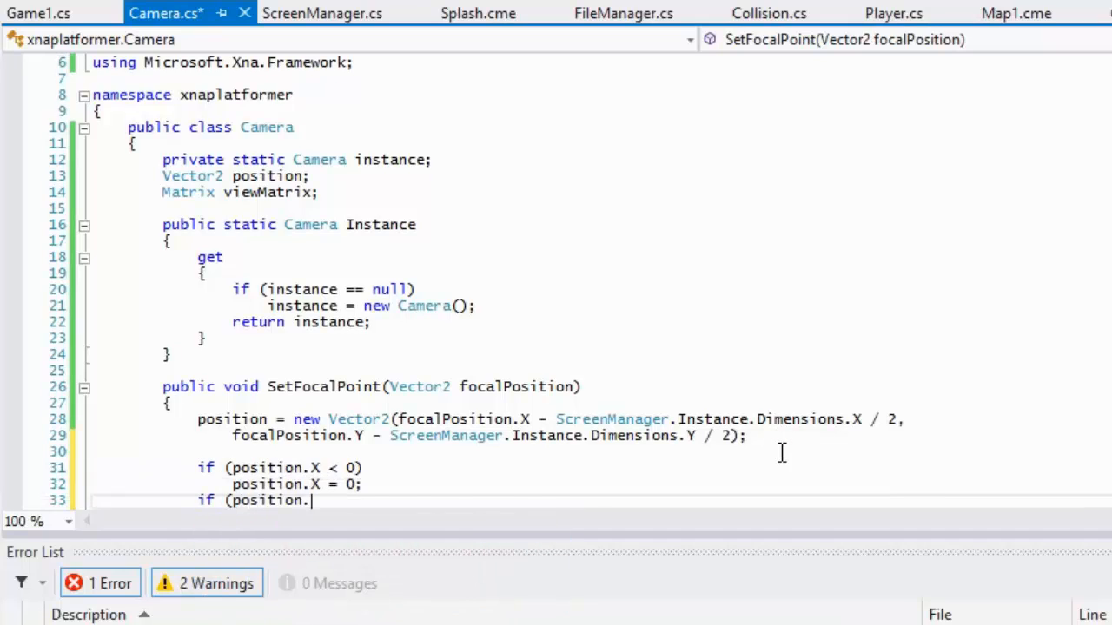
type("Y = 0;")
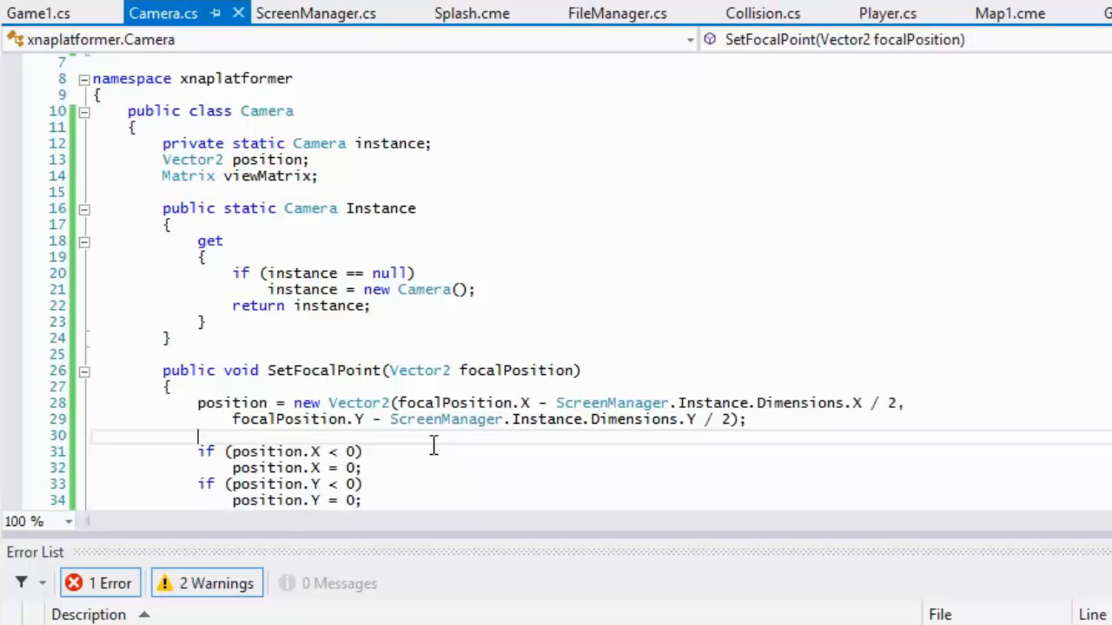
mouse_move(217, 584)
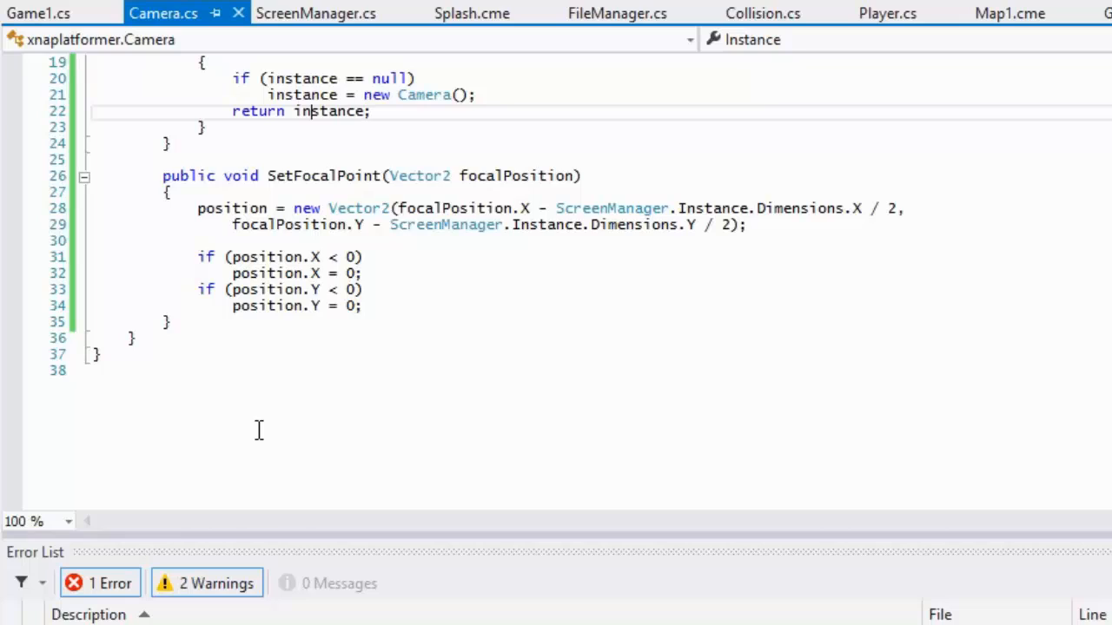
left_click(367, 306)
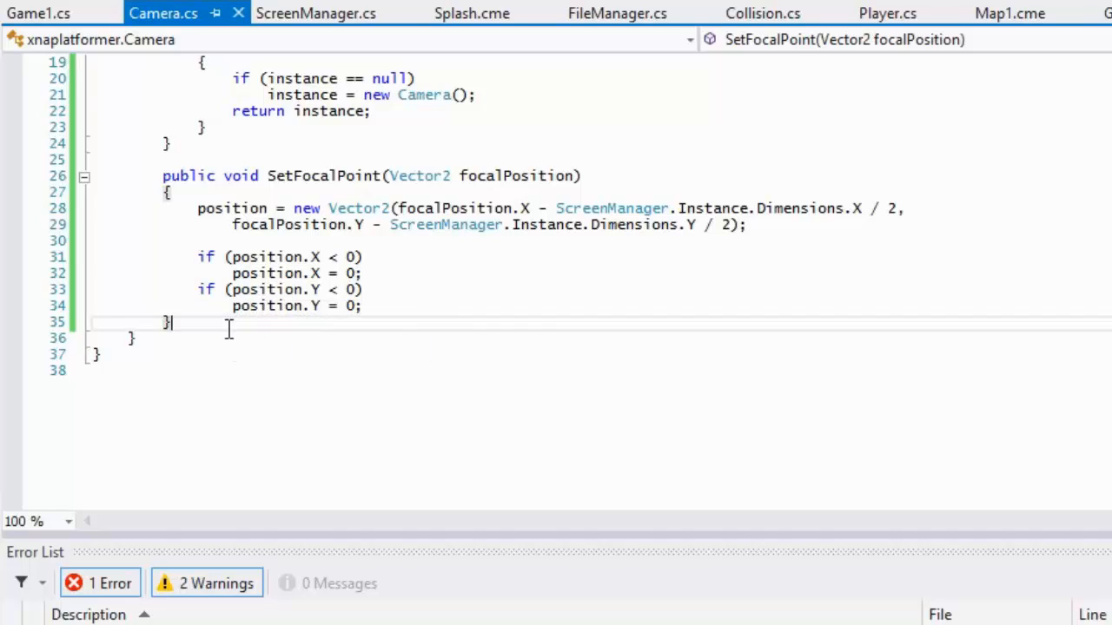
type("public void UPd")
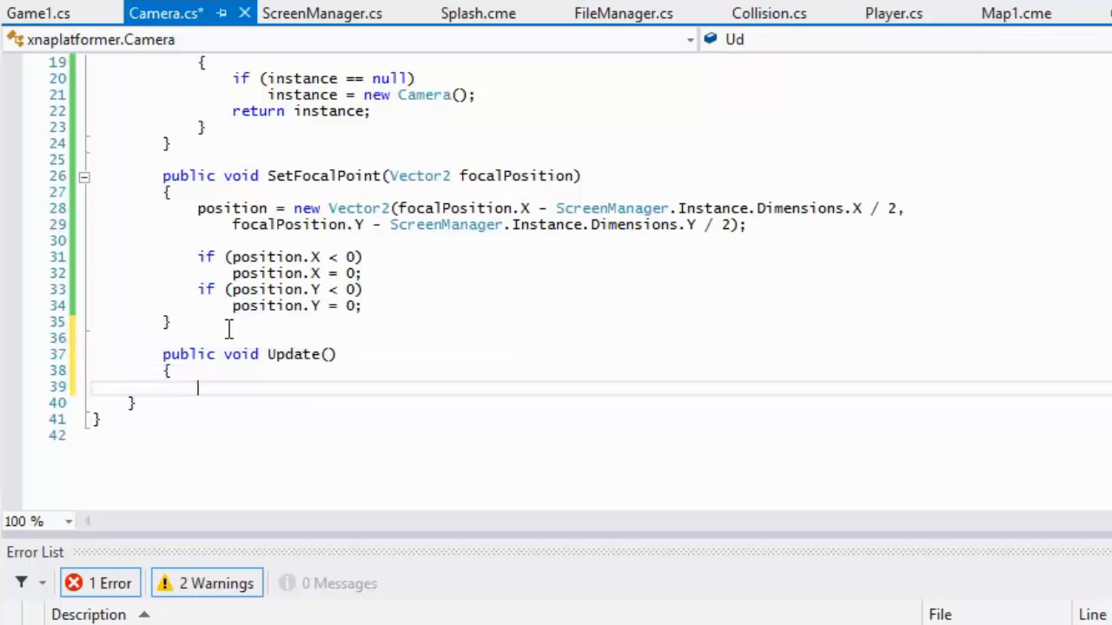
Step: In Update, set viewMatrix to Matrix.CreateTranslation(new Vector3(-position, 0))
type("viewMatrix")
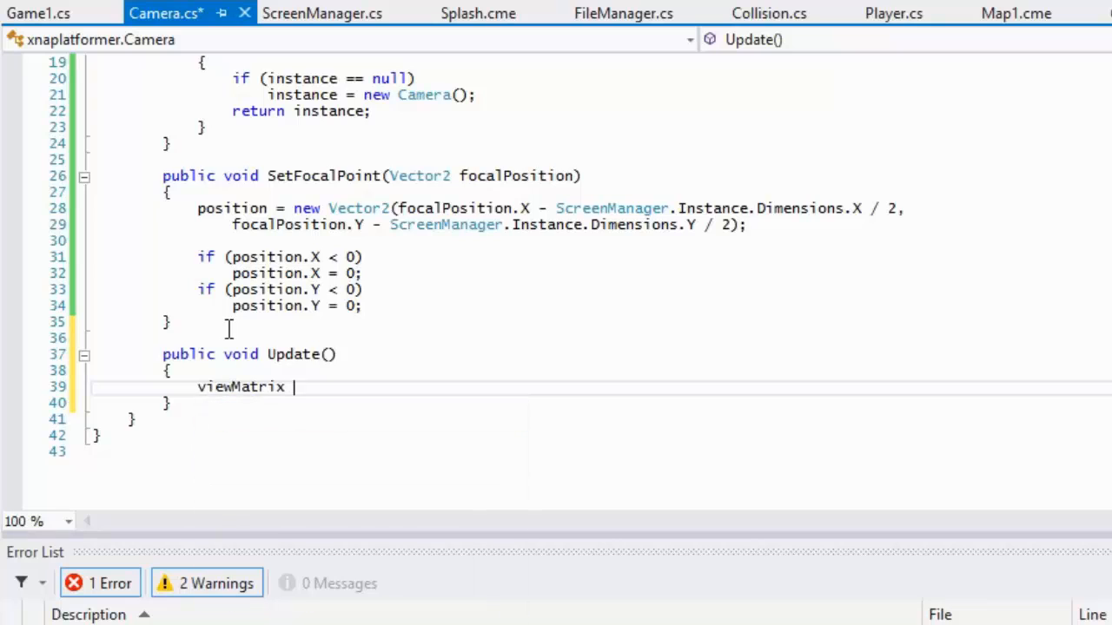
type("= Matrix.CreateTranslation(")
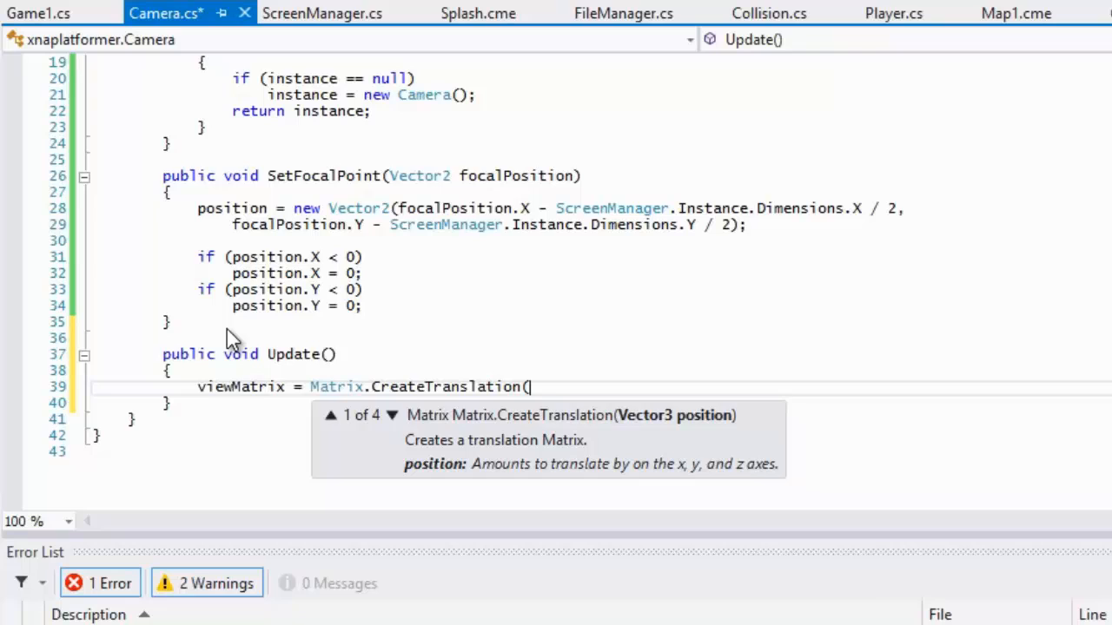
type("new Vector3(-position, 0));")
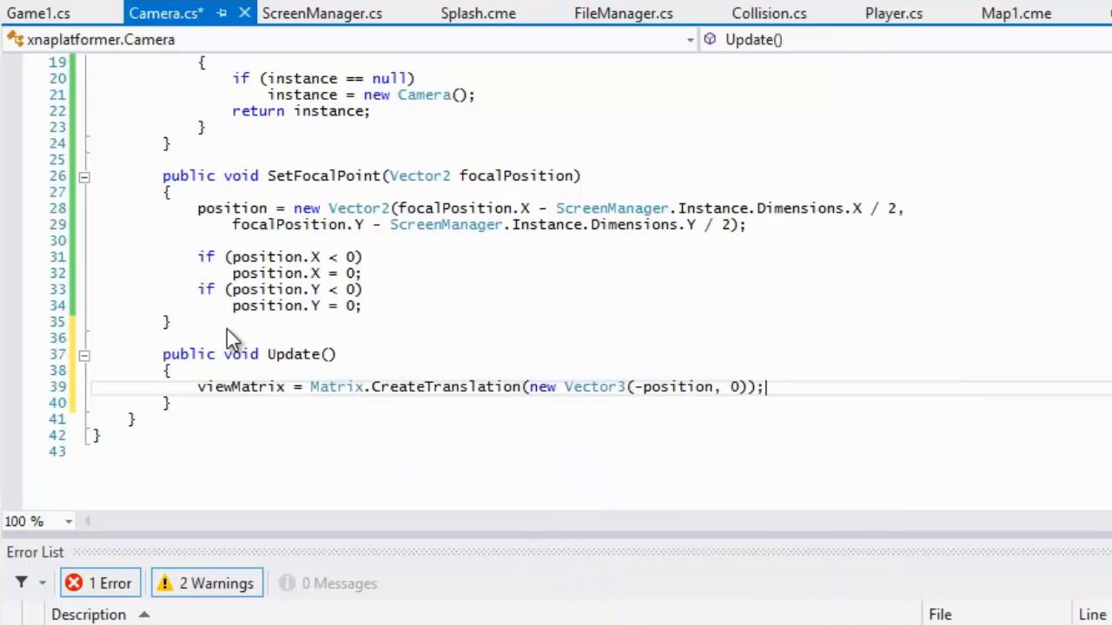
type("s")
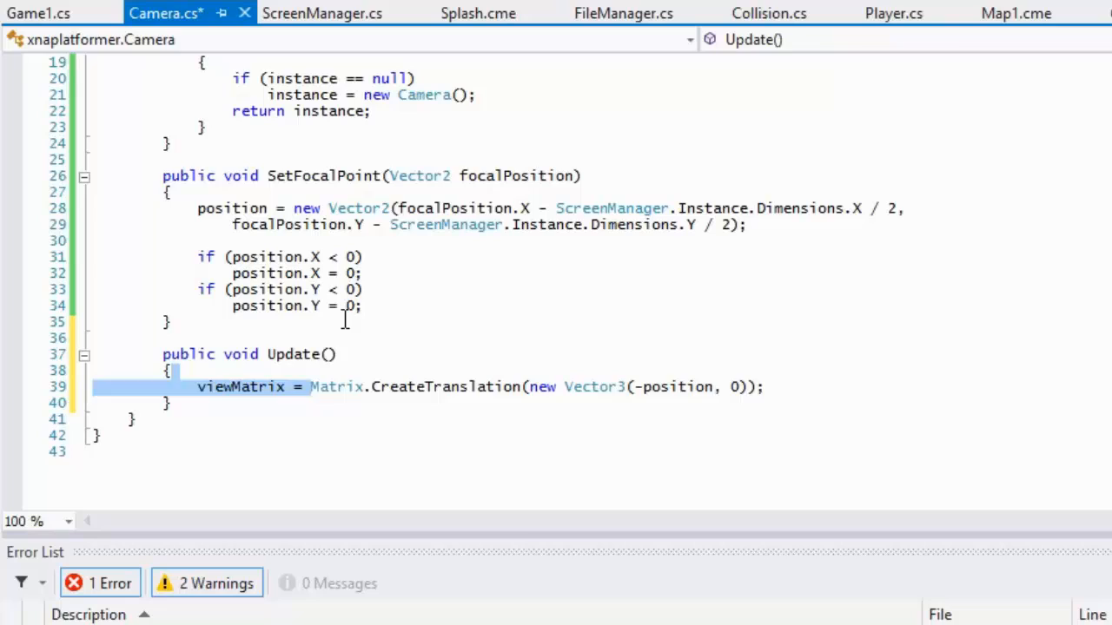
left_click(373, 306)
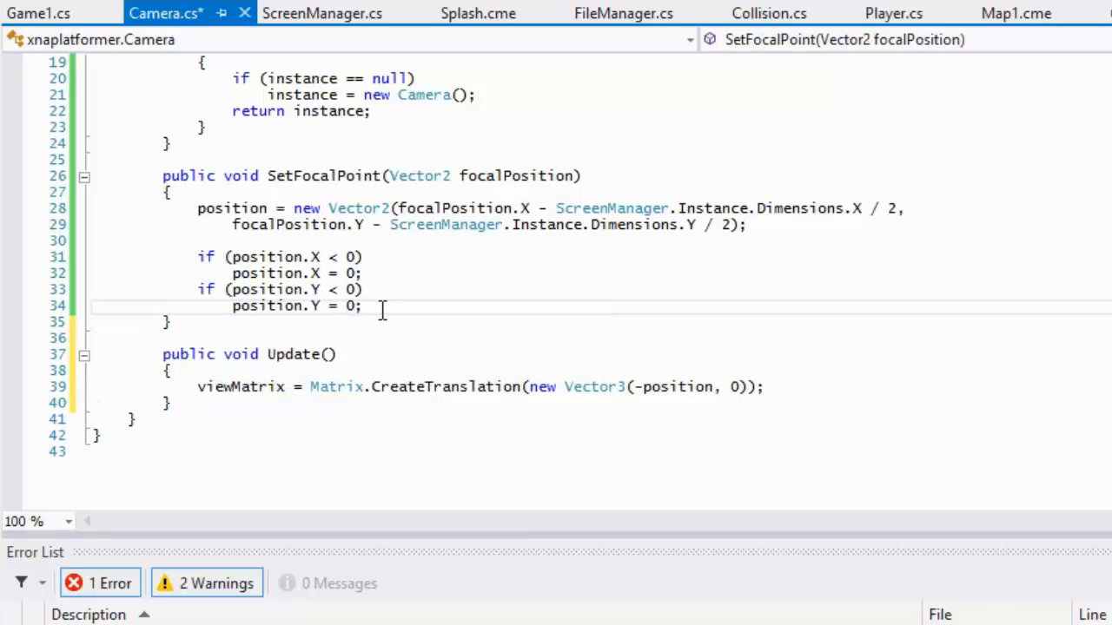
Step: Review the zero-clamping checks and ScreenManager code, save Camera.cs, and move to Player.cs
left_click_drag(382, 306, 177, 257)
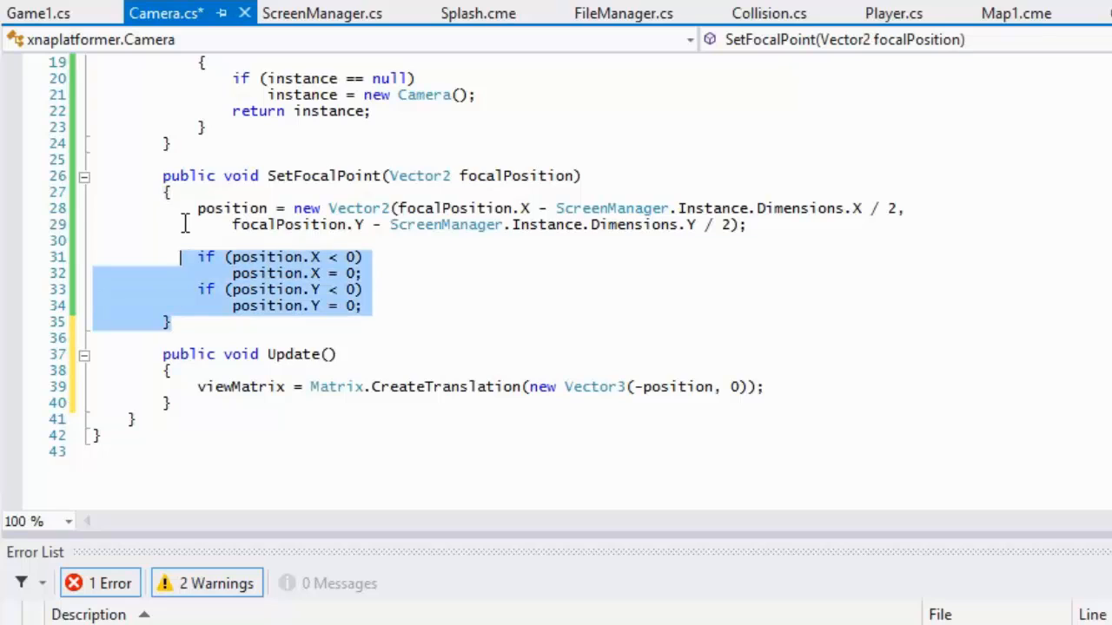
left_click(173, 191)
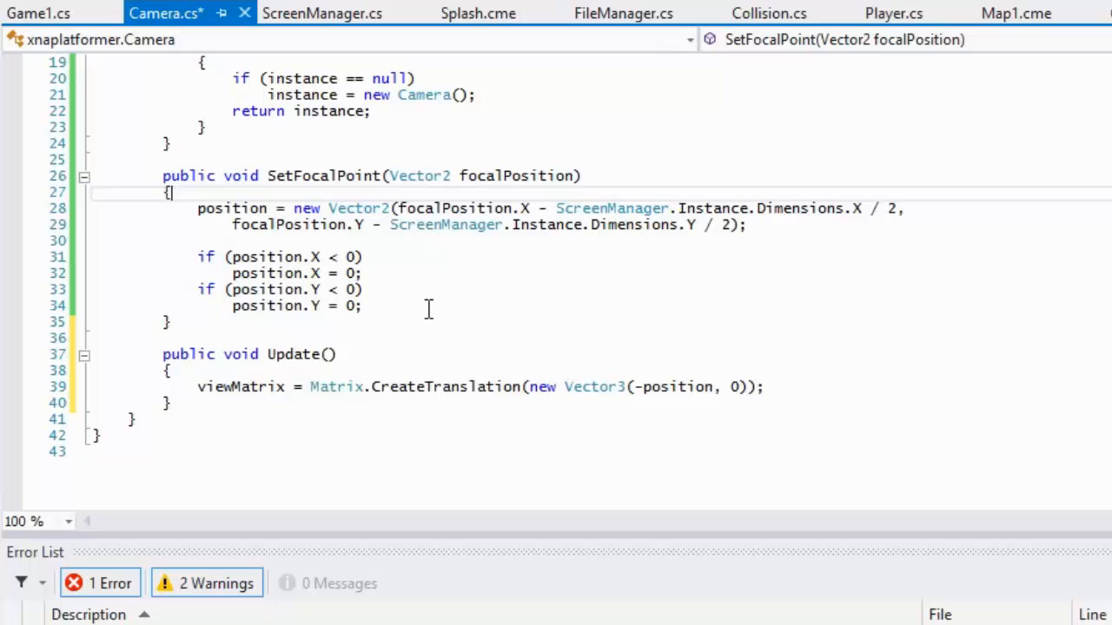
mouse_move(348, 45)
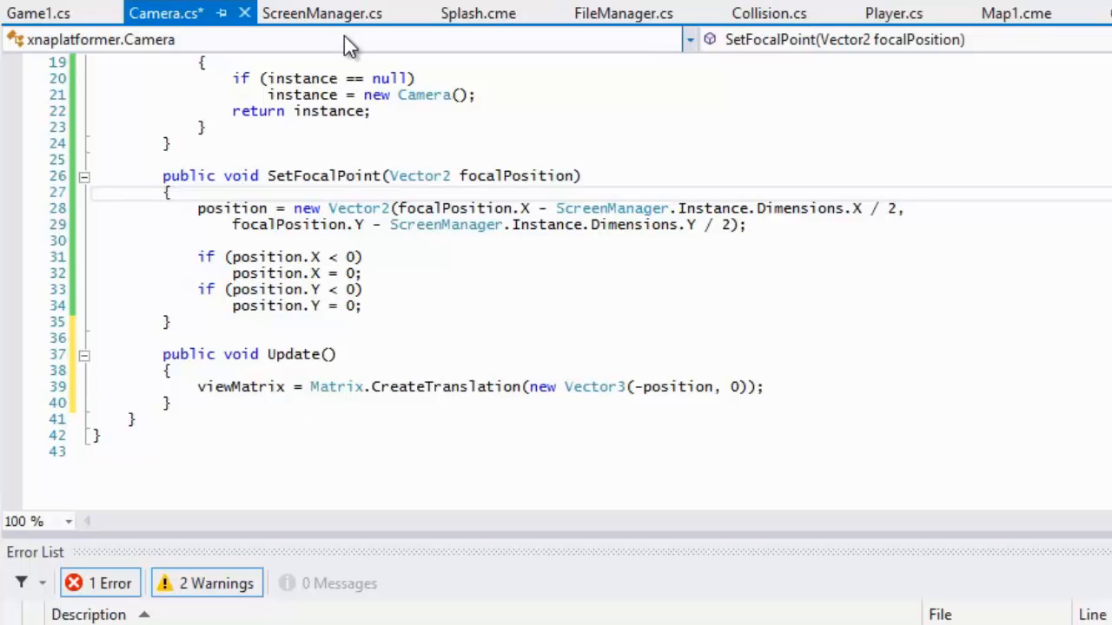
left_click(323, 14)
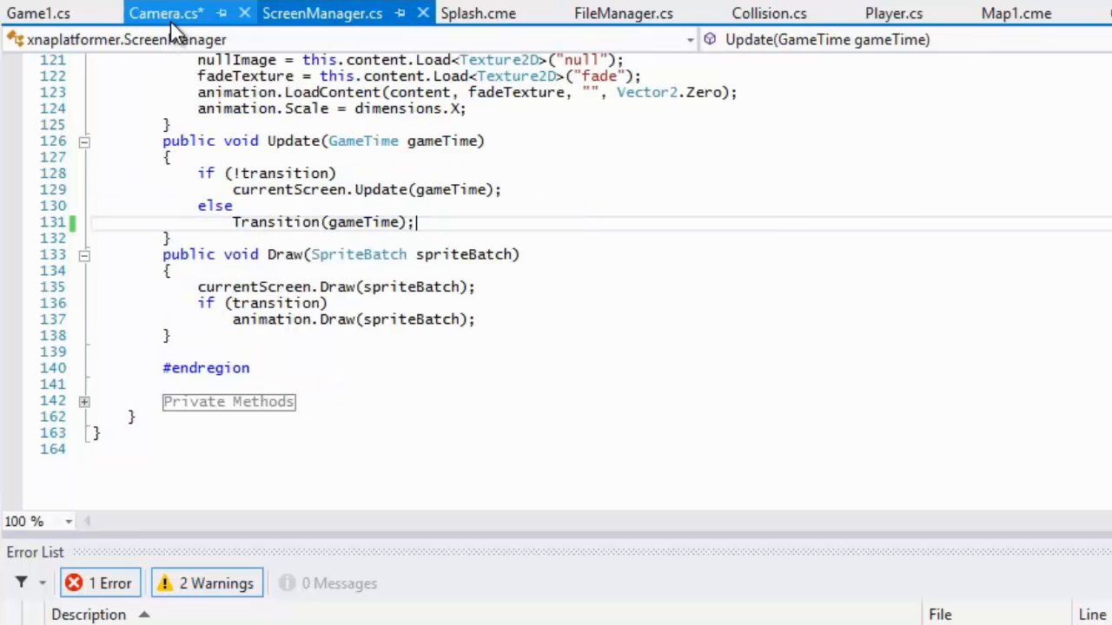
left_click(165, 14)
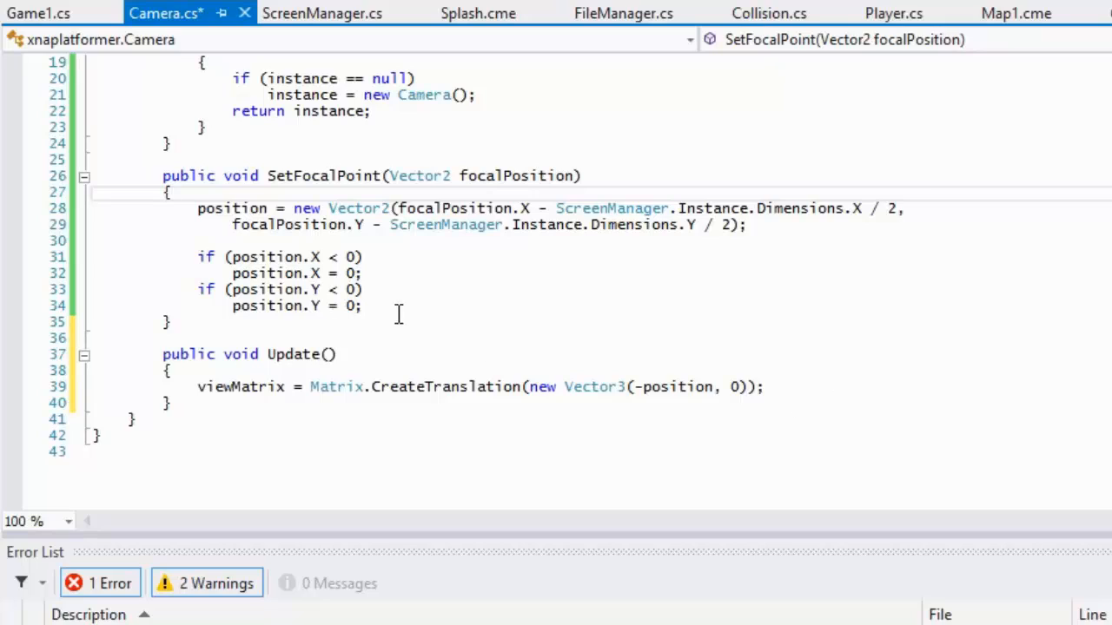
key("enter")
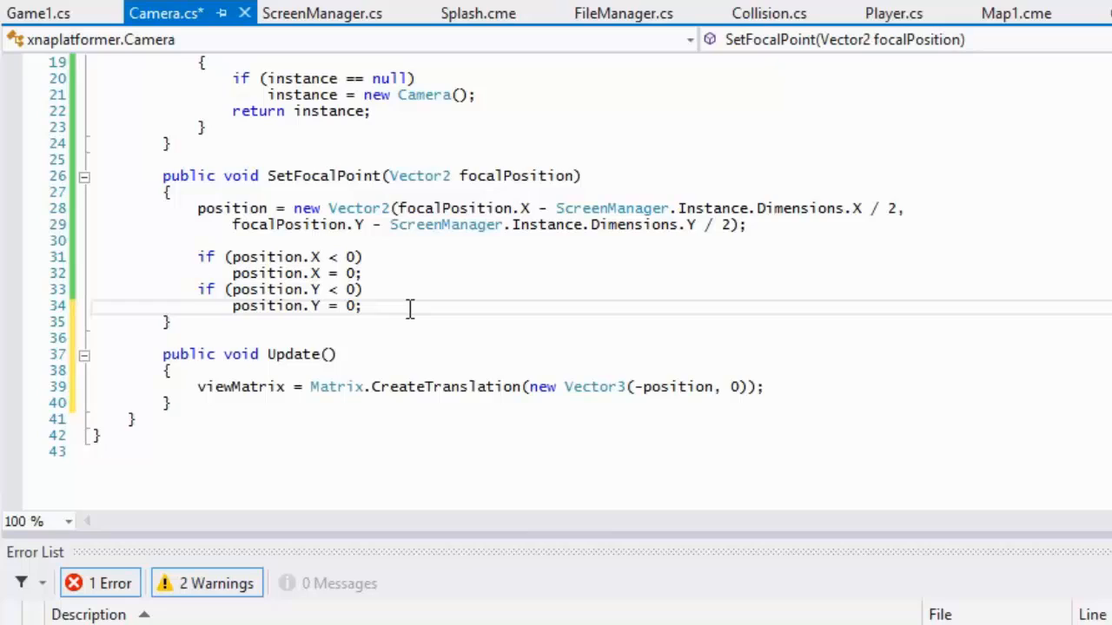
left_click(363, 306)
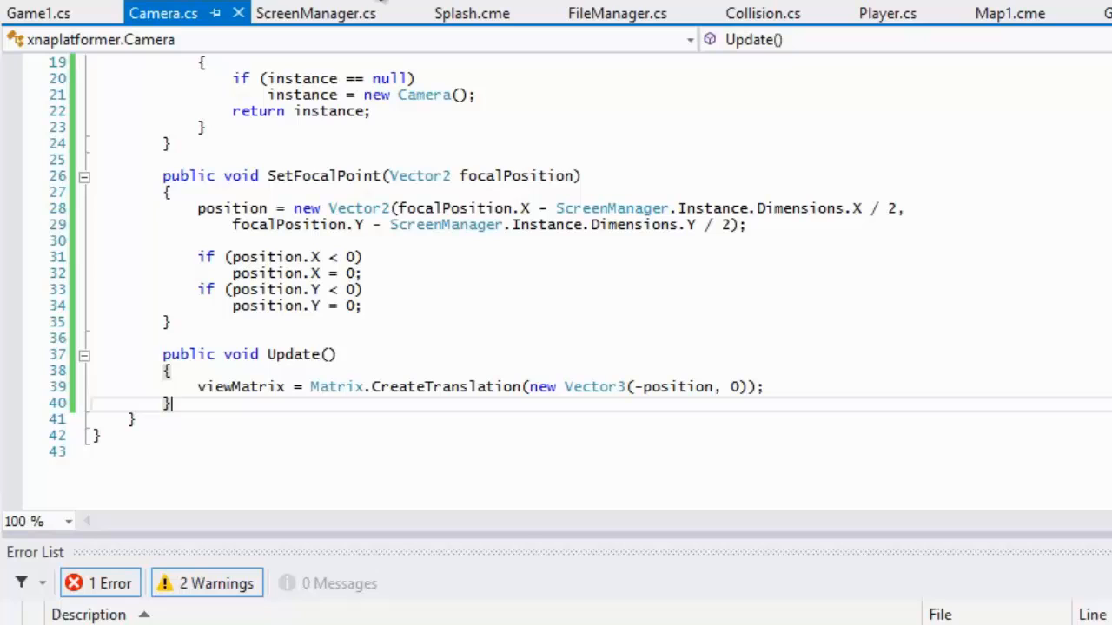
mouse_move(556, 54)
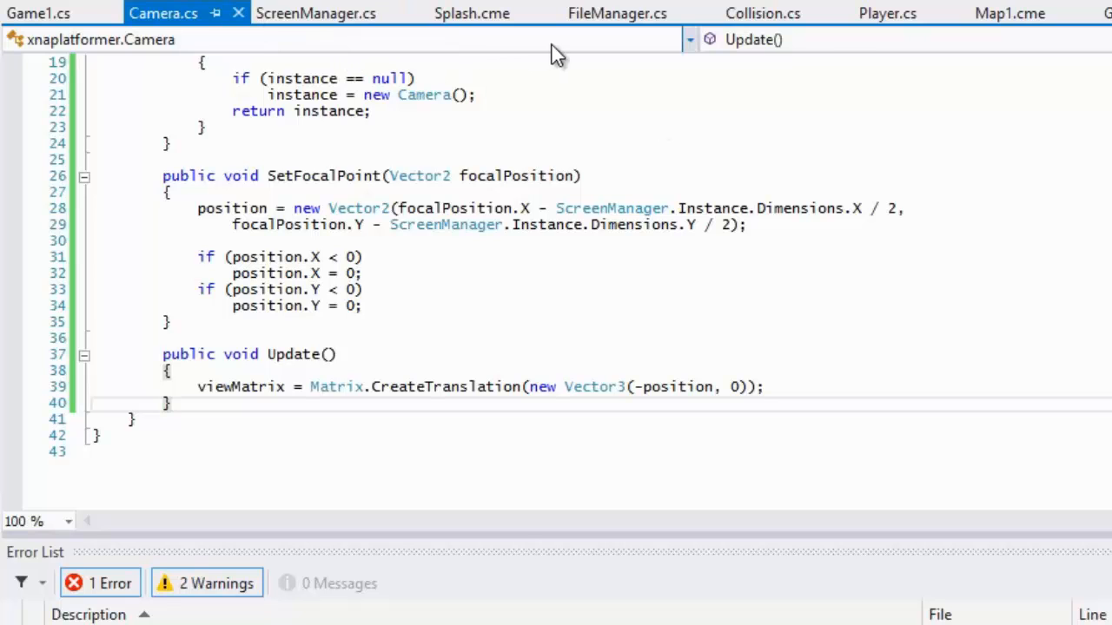
left_click(886, 14)
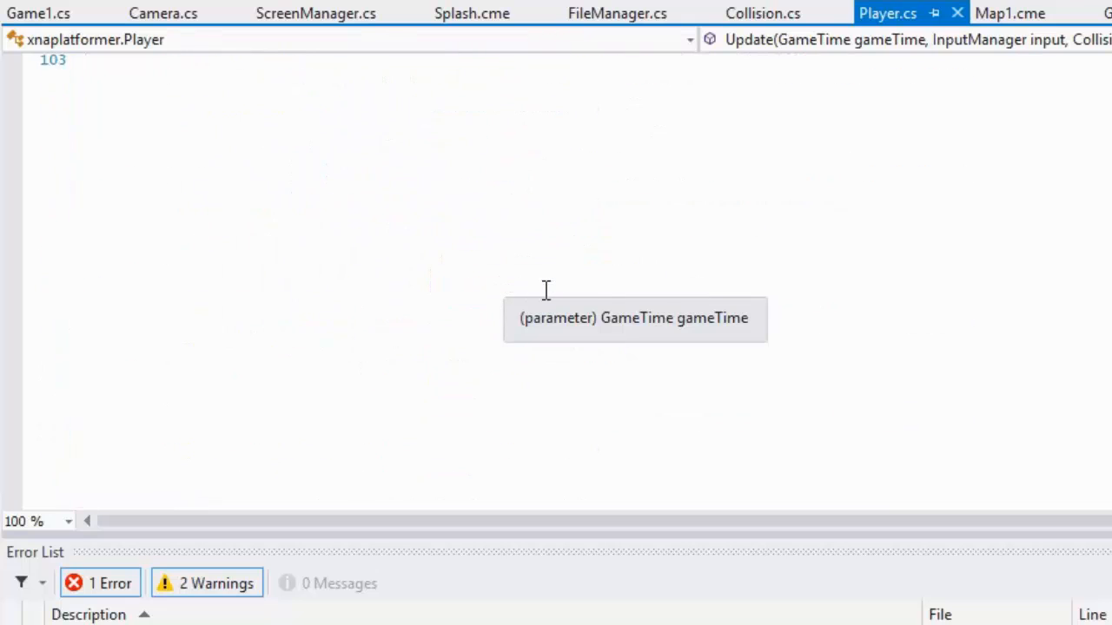
Step: In Player.Update call Camera.Instance.SetFocalPoint with position.X and half of ScreenManager's Dimensions.Y
scroll("up", 3)
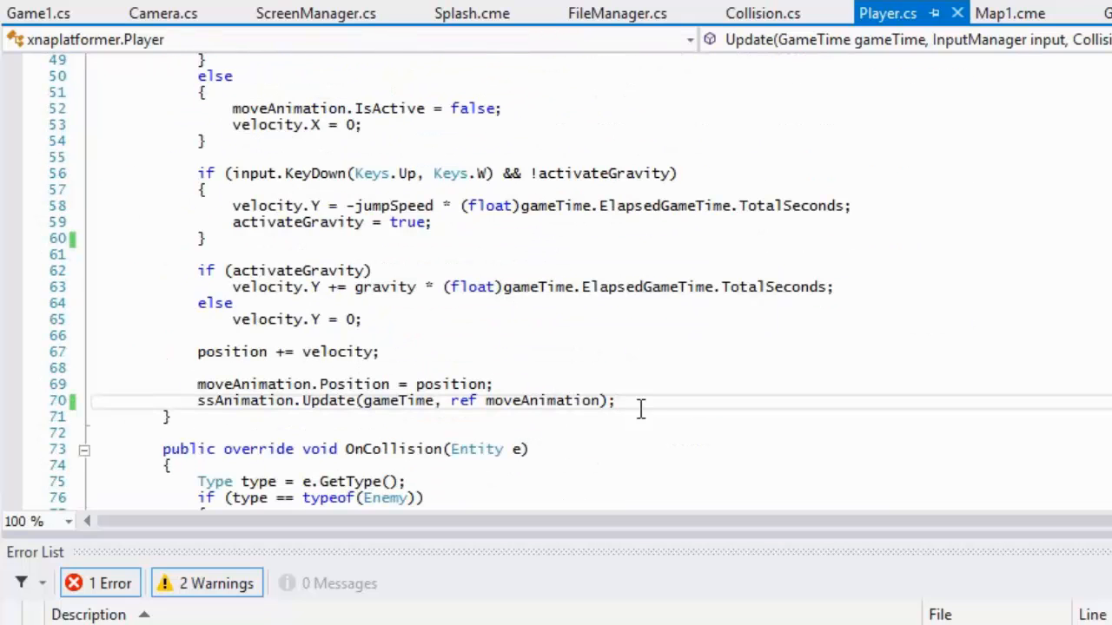
type("Camera.Instance.")
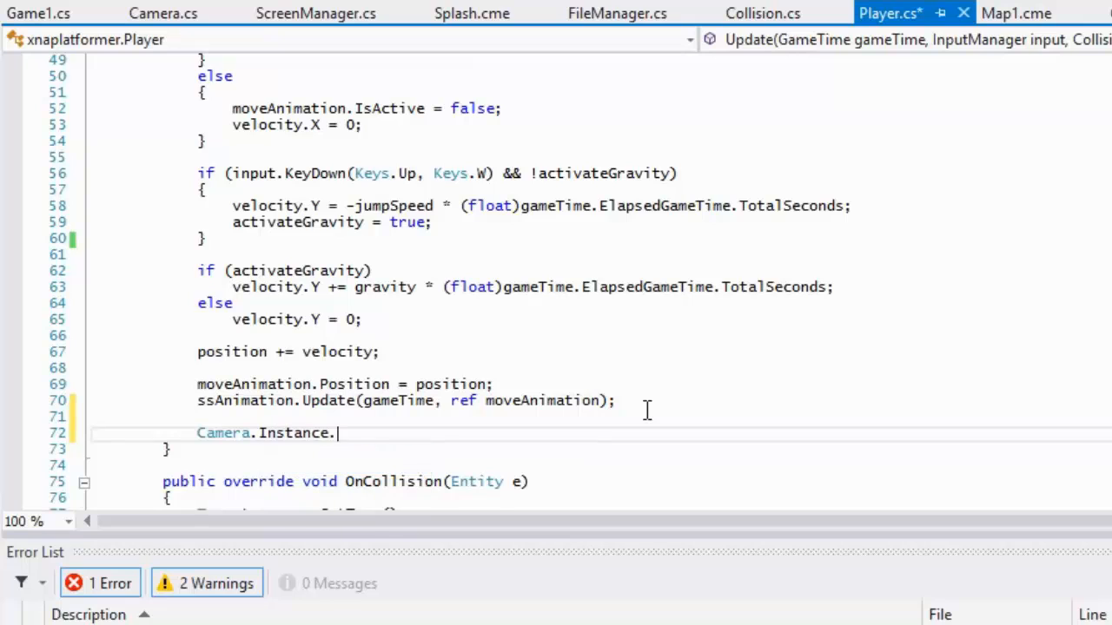
type("SetFocalPoint(")
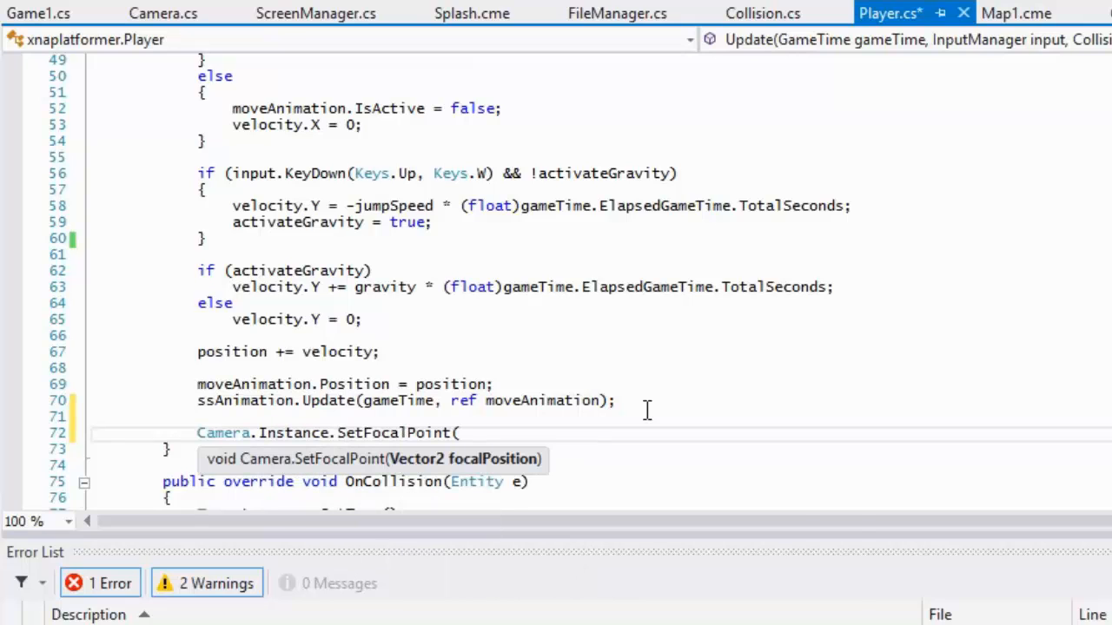
type("new Vector2(position.X, ScreenManager.Instance.Dimensions.Y")
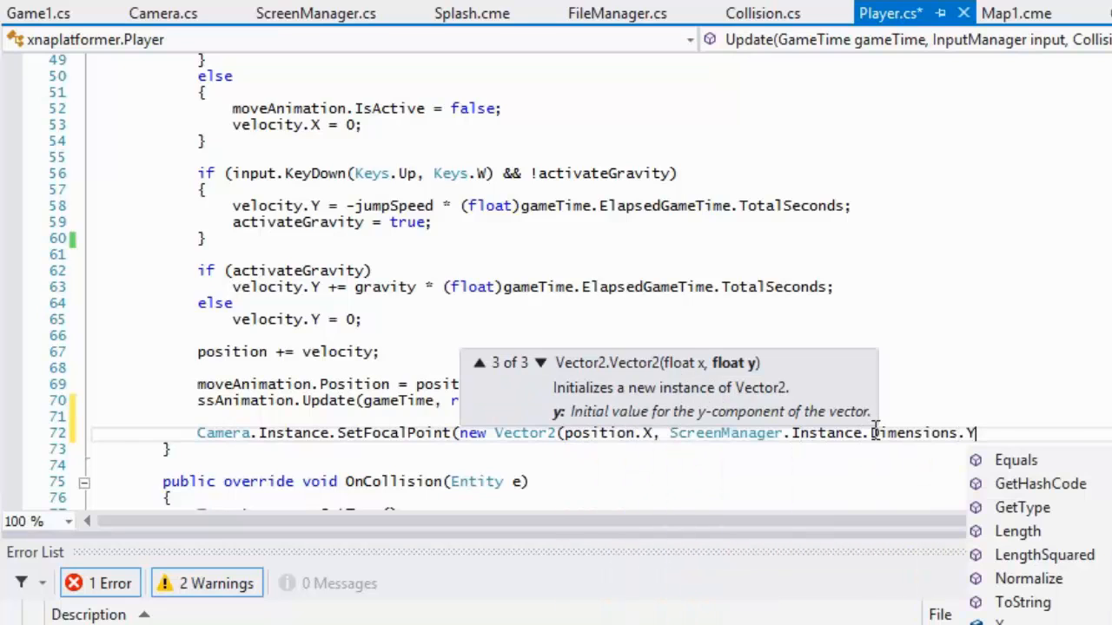
type("/ 2));")
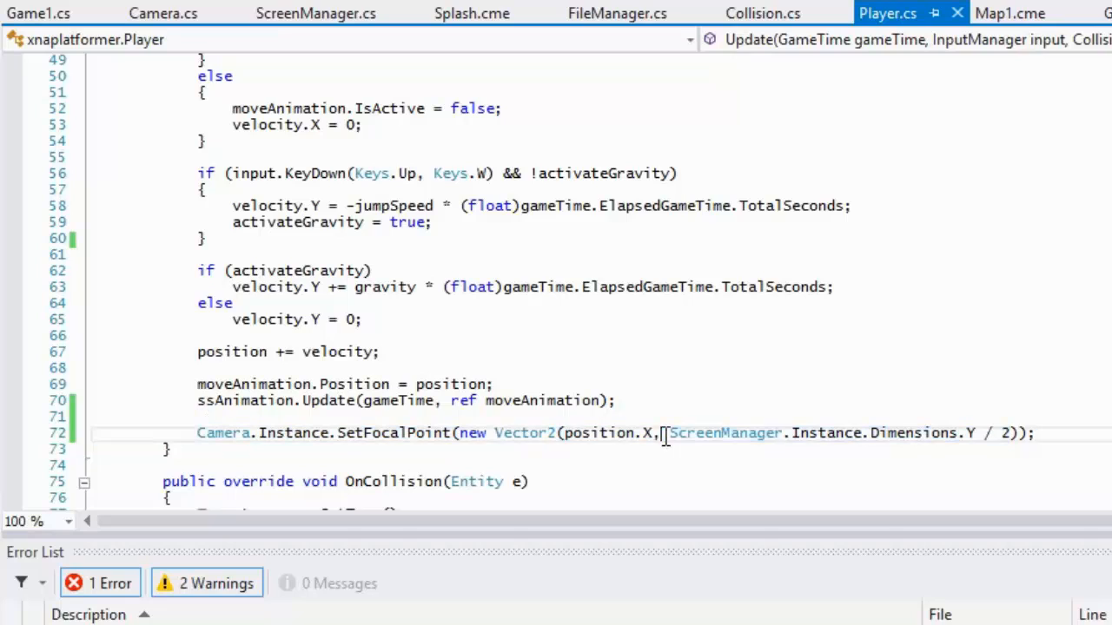
mouse_move(600, 433)
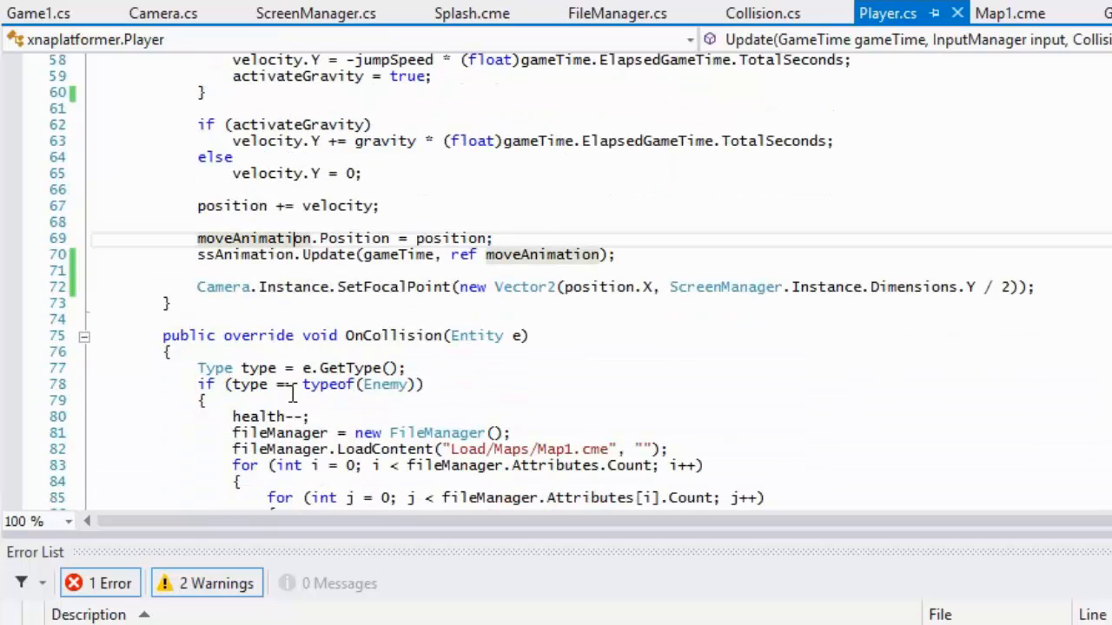
scroll("down", 3)
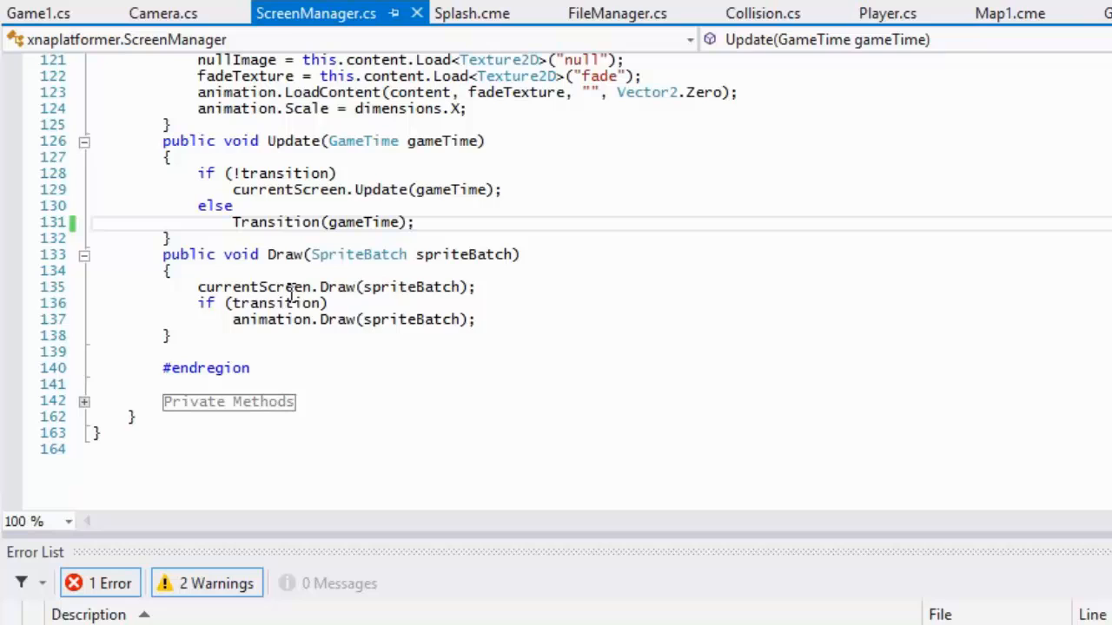
Step: Call Camera.Instance.Update() in ScreenManager.Update, then go to spriteBatch.Begin in Game1's Draw
type("Camera.In")
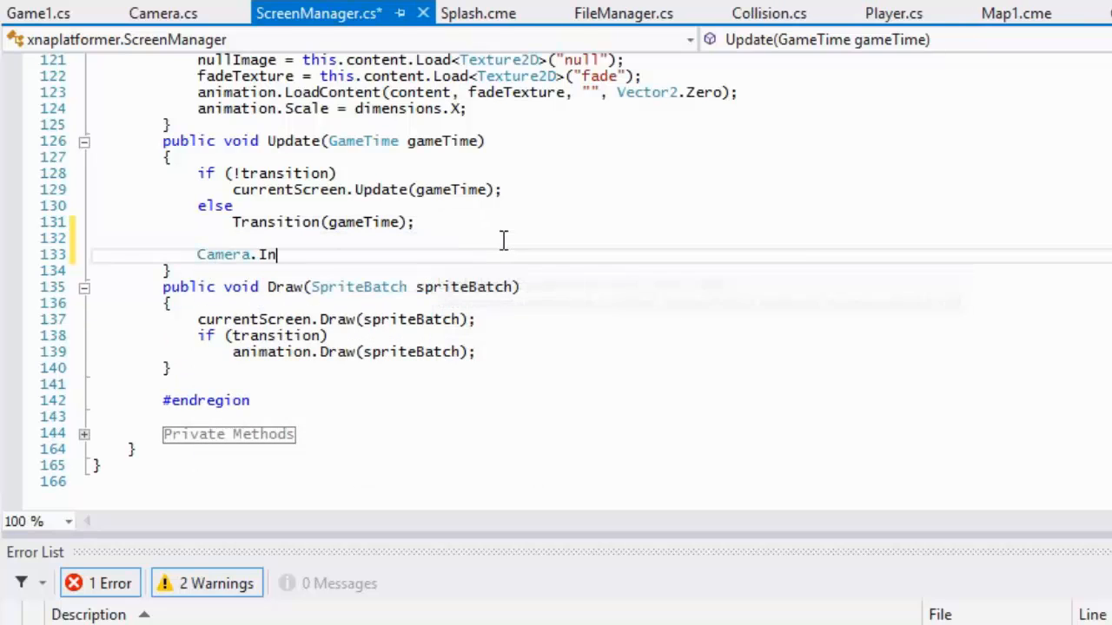
type("stance.Update();")
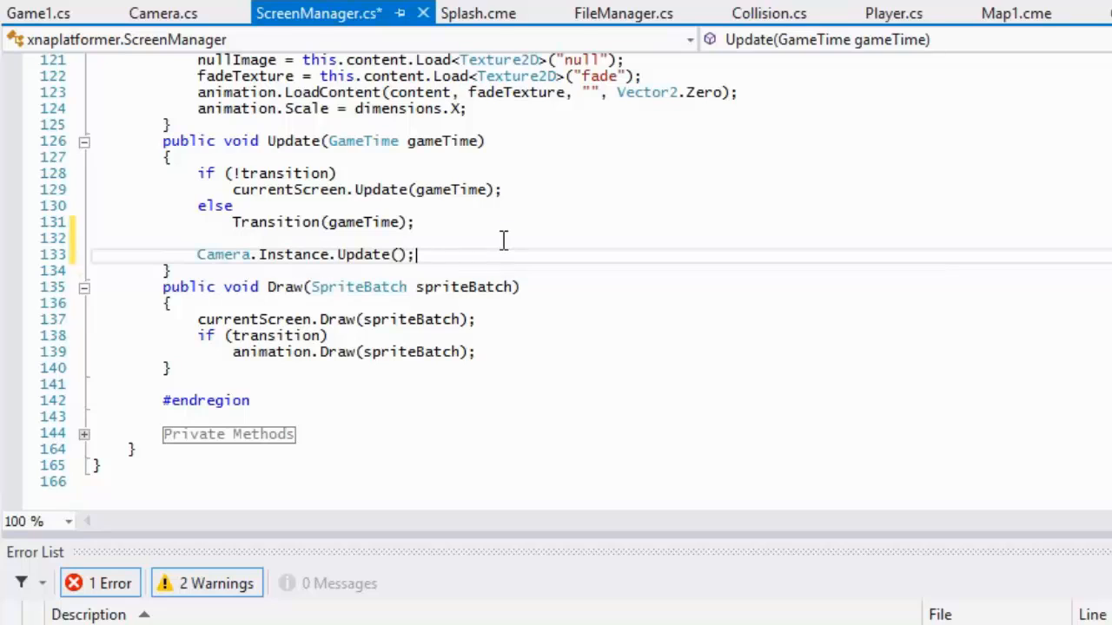
left_click(38, 14)
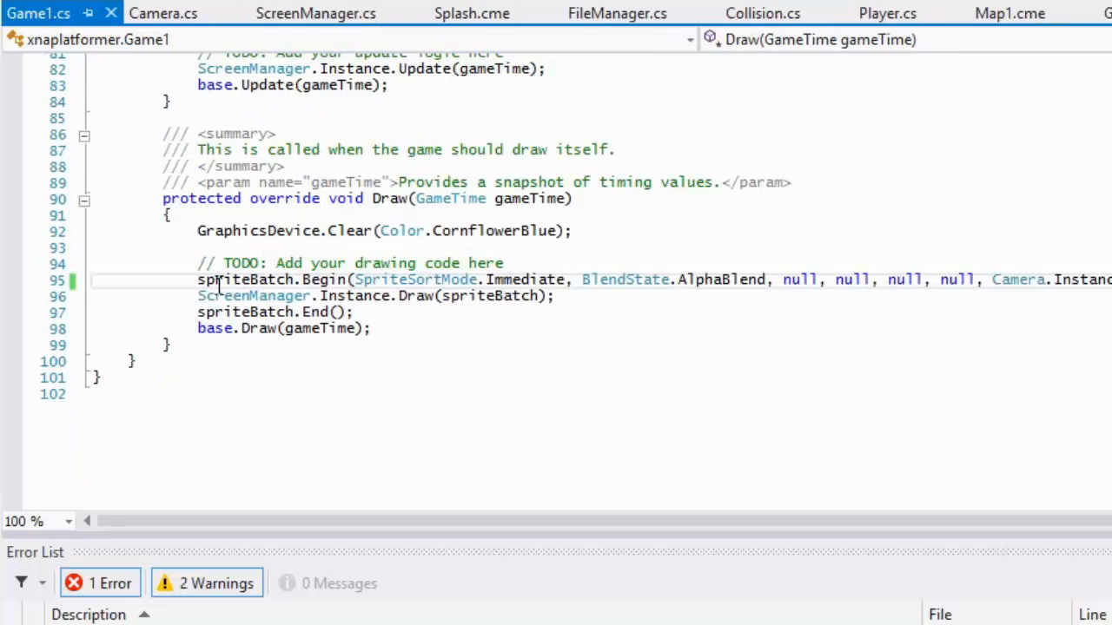
left_click(737, 313)
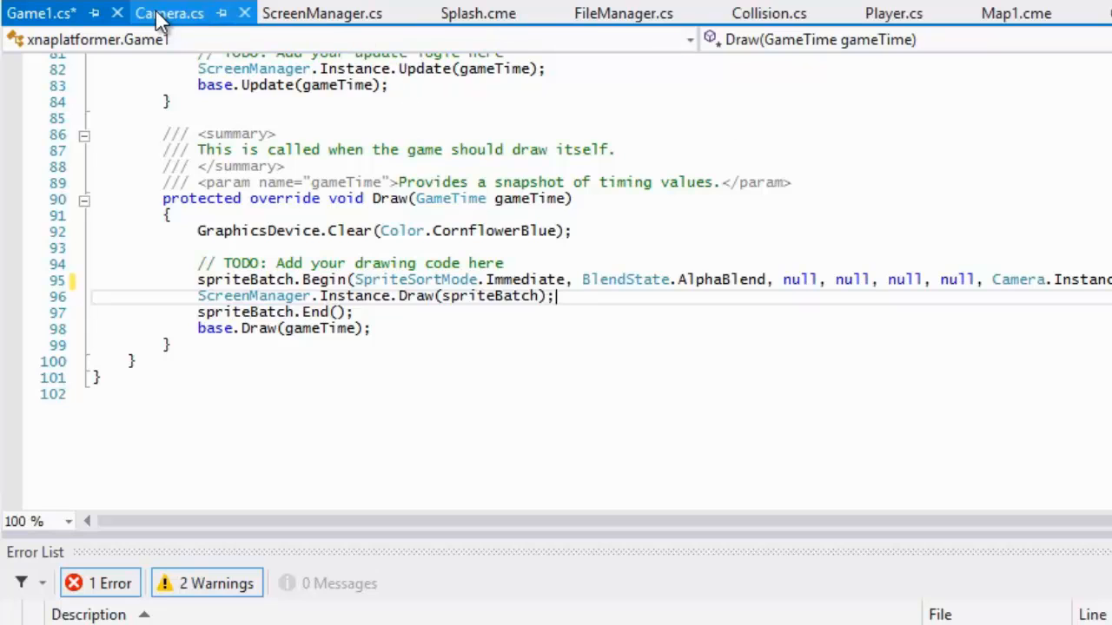
Step: Add a public Matrix ViewMatrix property whose getter returns viewMatrix in Camera.cs
left_click(168, 14)
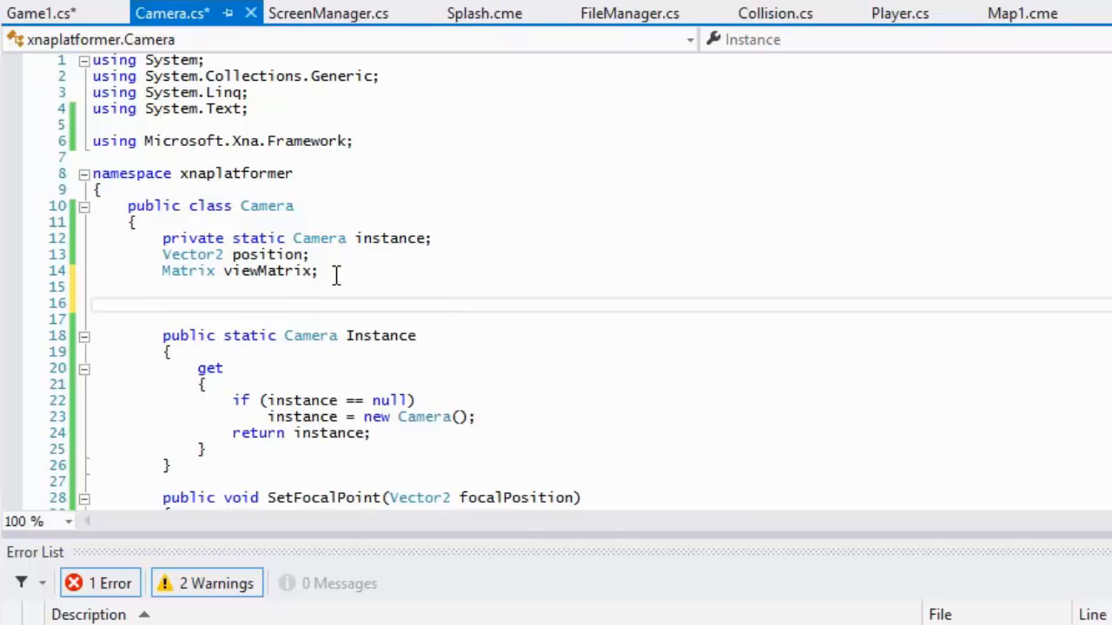
type("public")
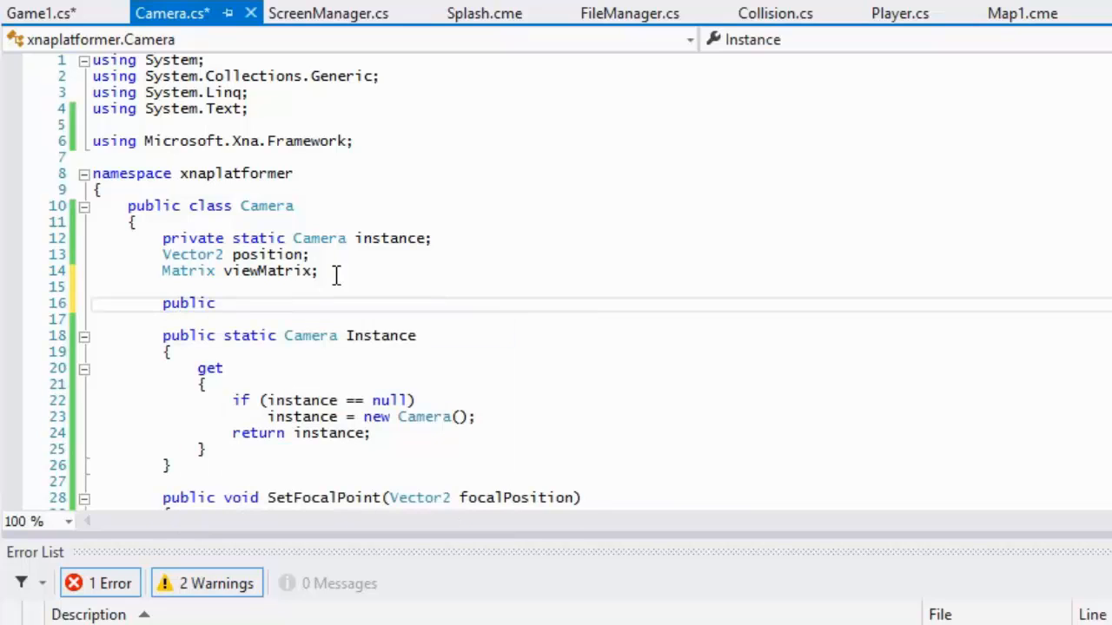
type("Matrix")
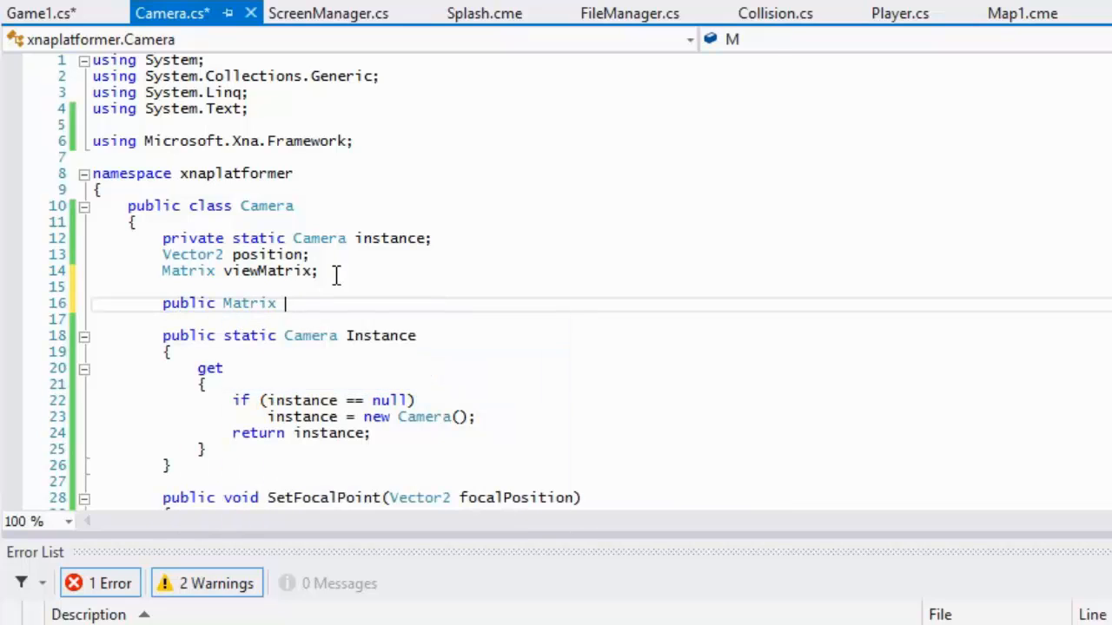
type("ViewMatric")
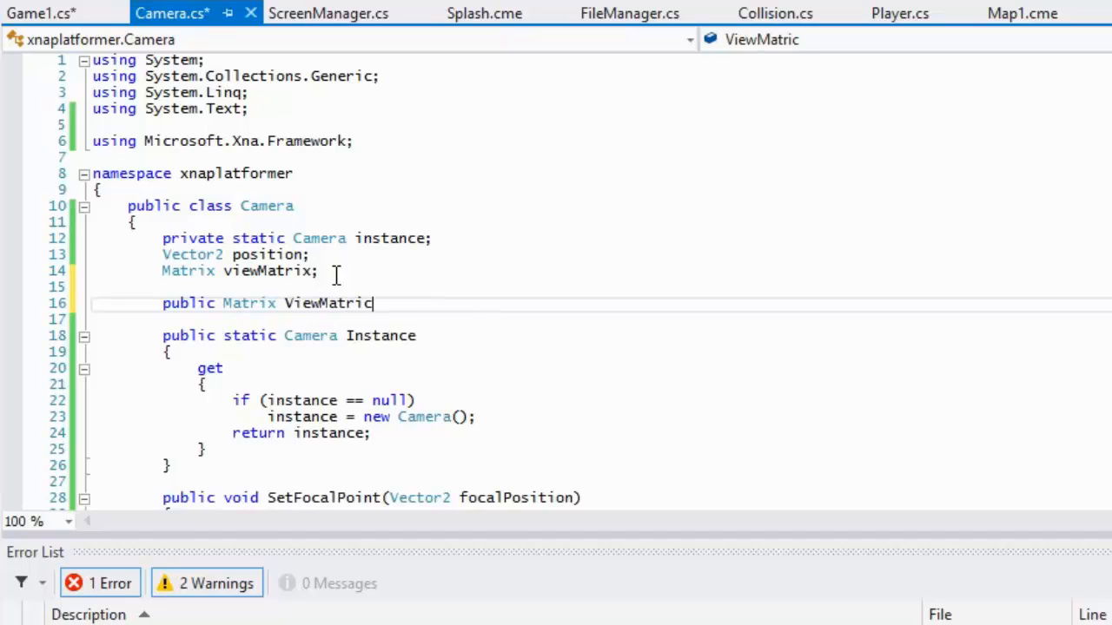
type("x")
key("Return")
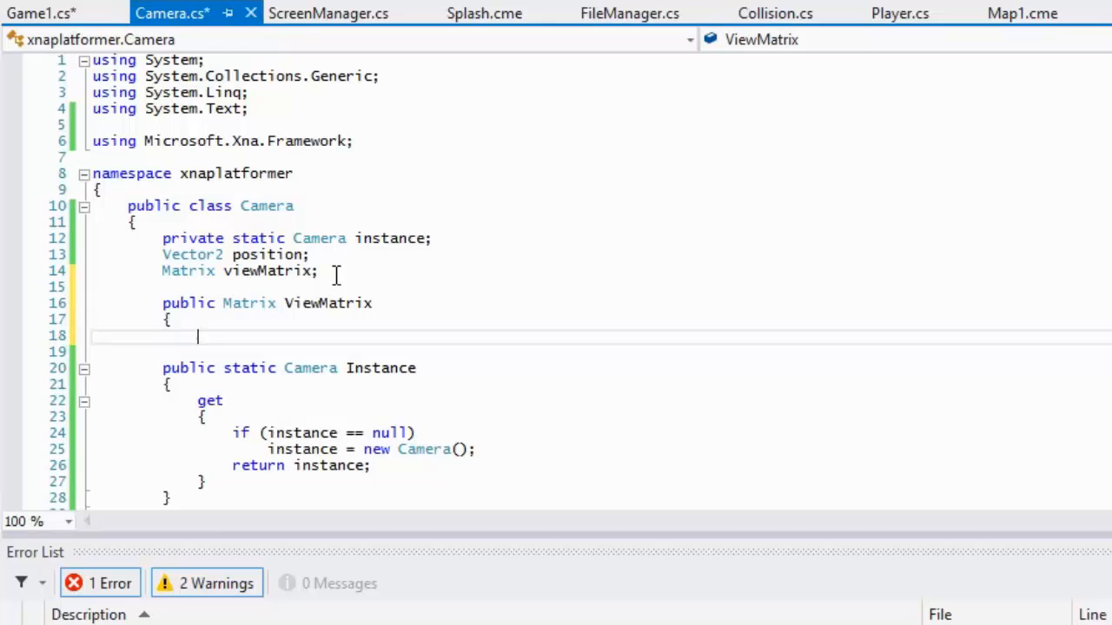
type("get {")
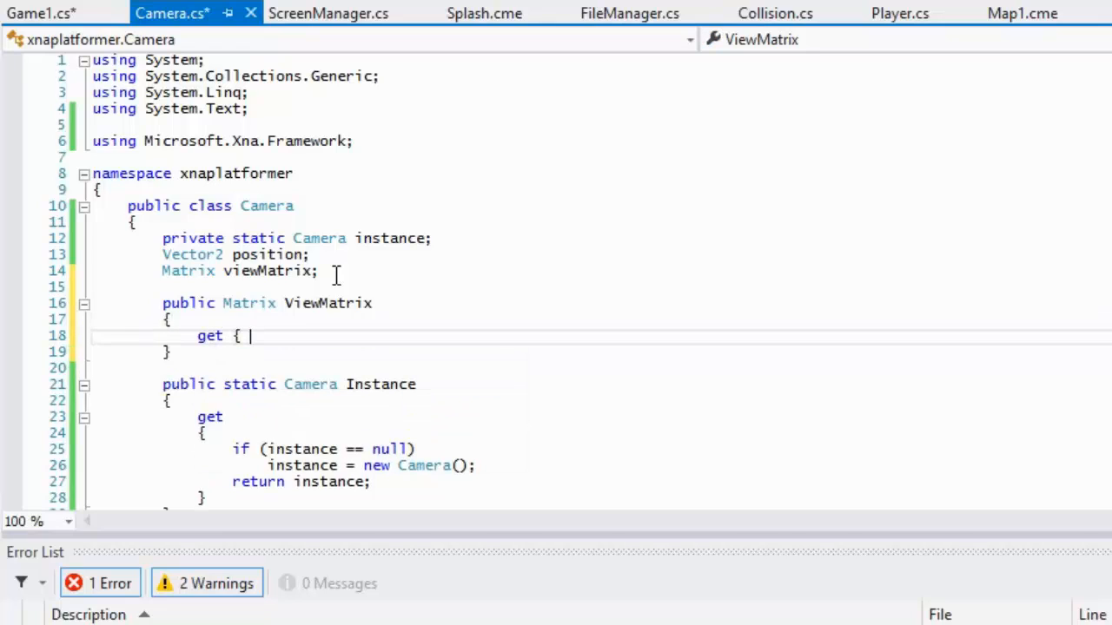
type("view")
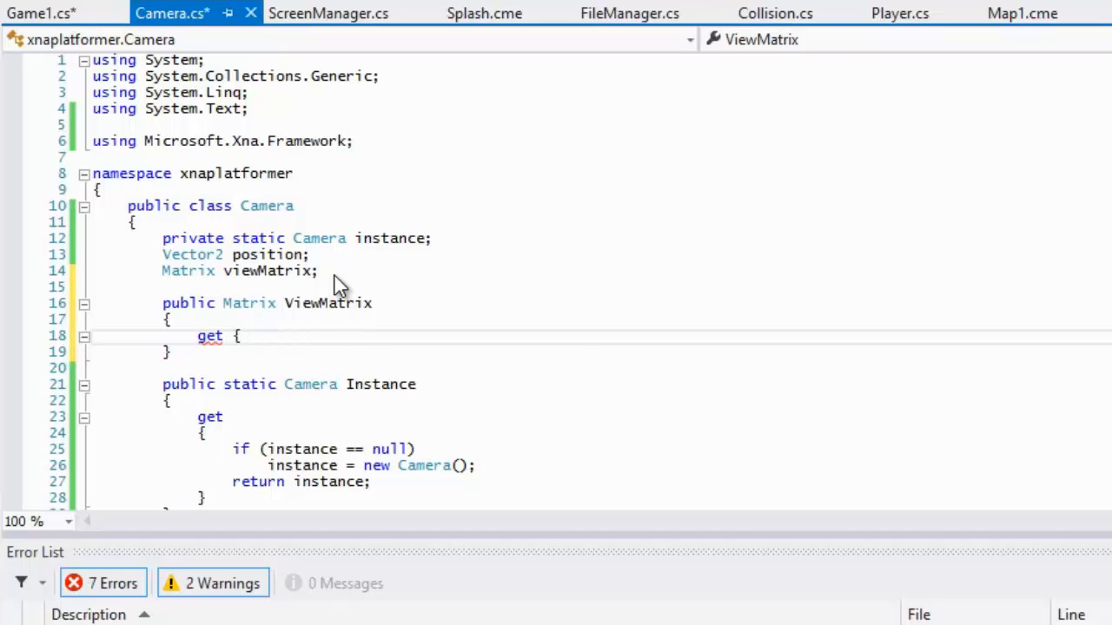
type("return viewMatrix;")
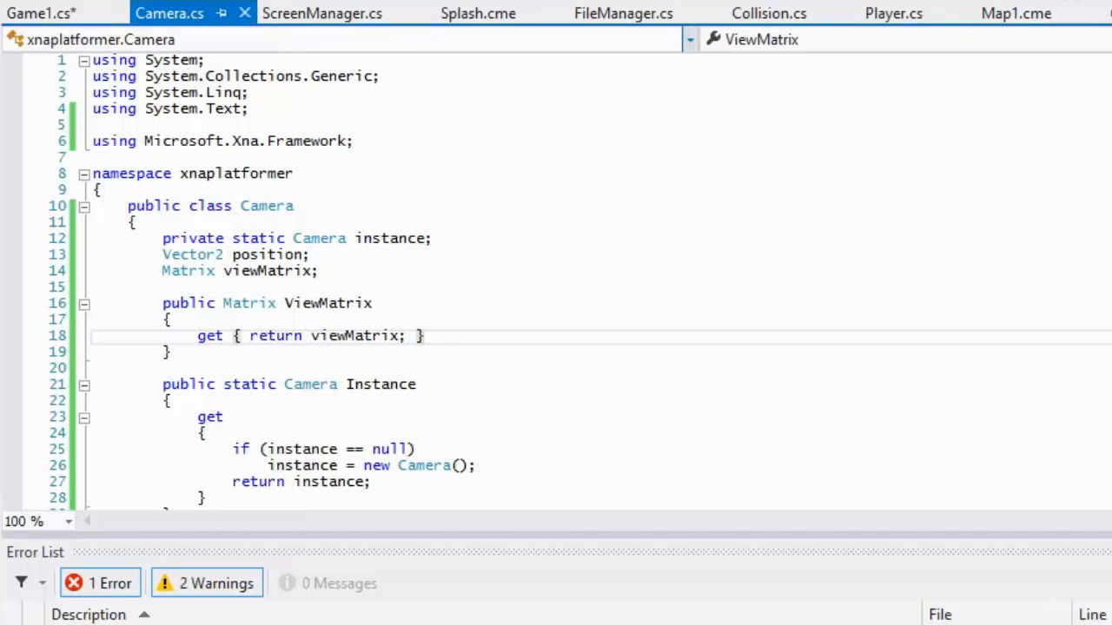
left_click(42, 14)
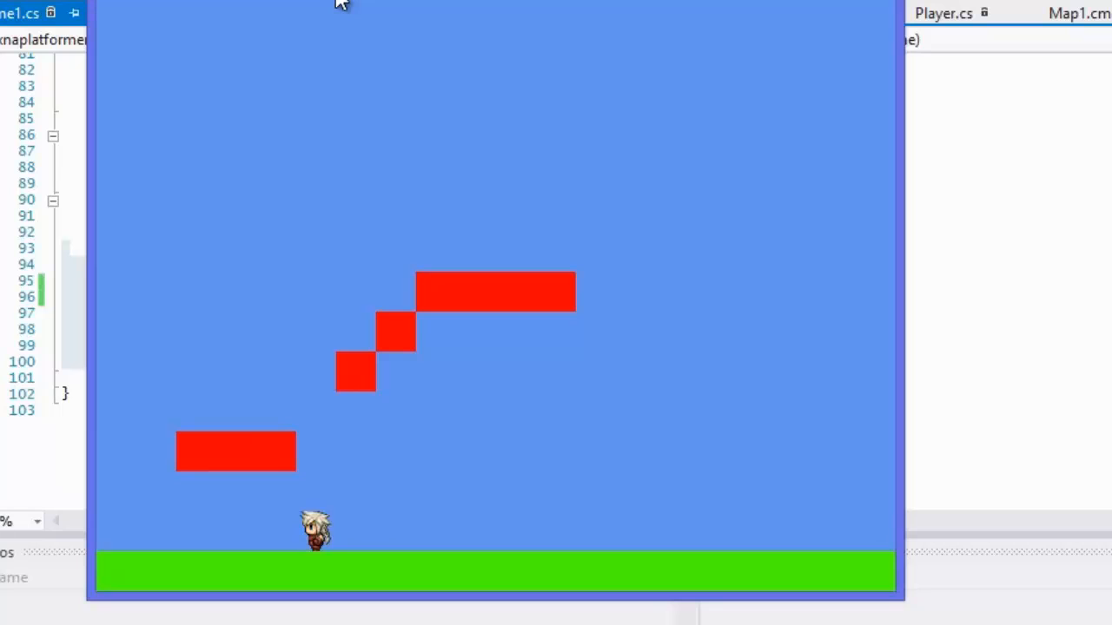
mouse_move(713, 172)
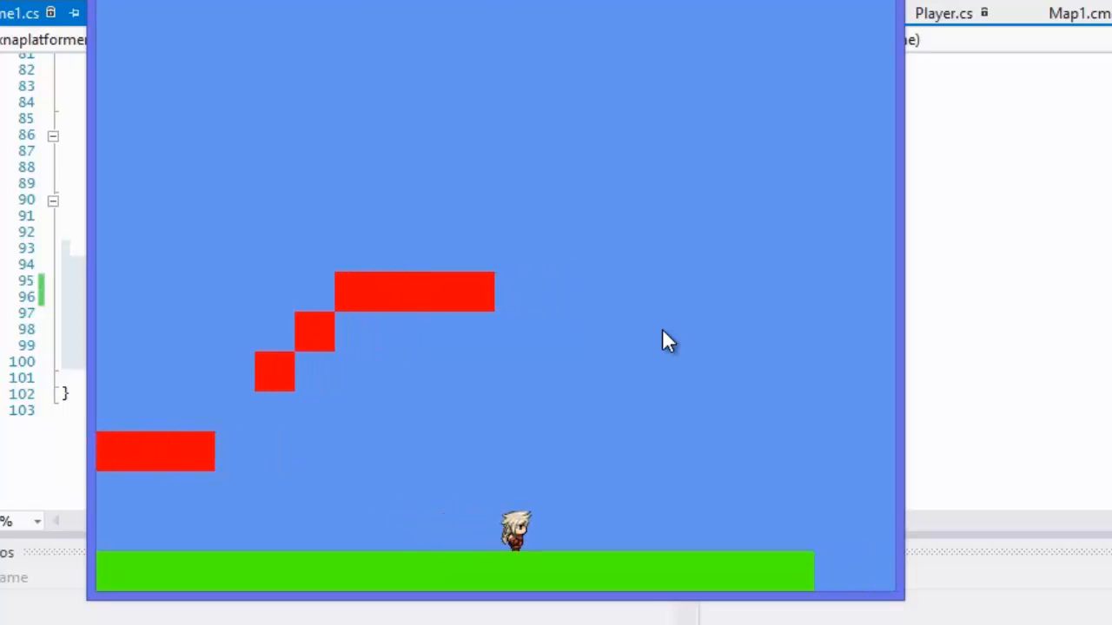
mouse_move(808, 118)
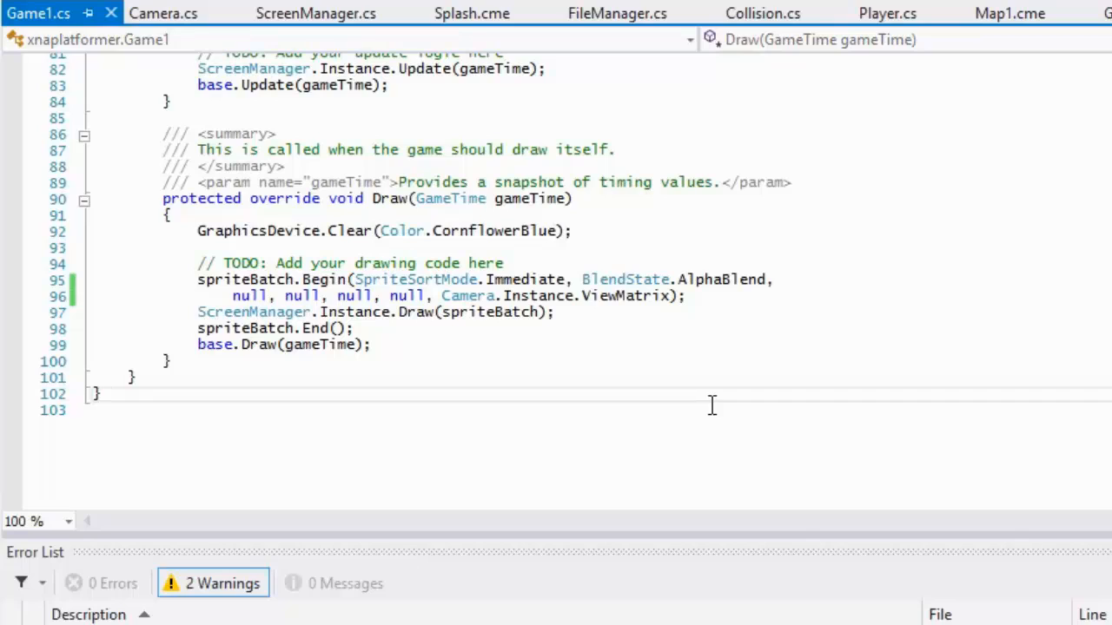
mouse_move(713, 406)
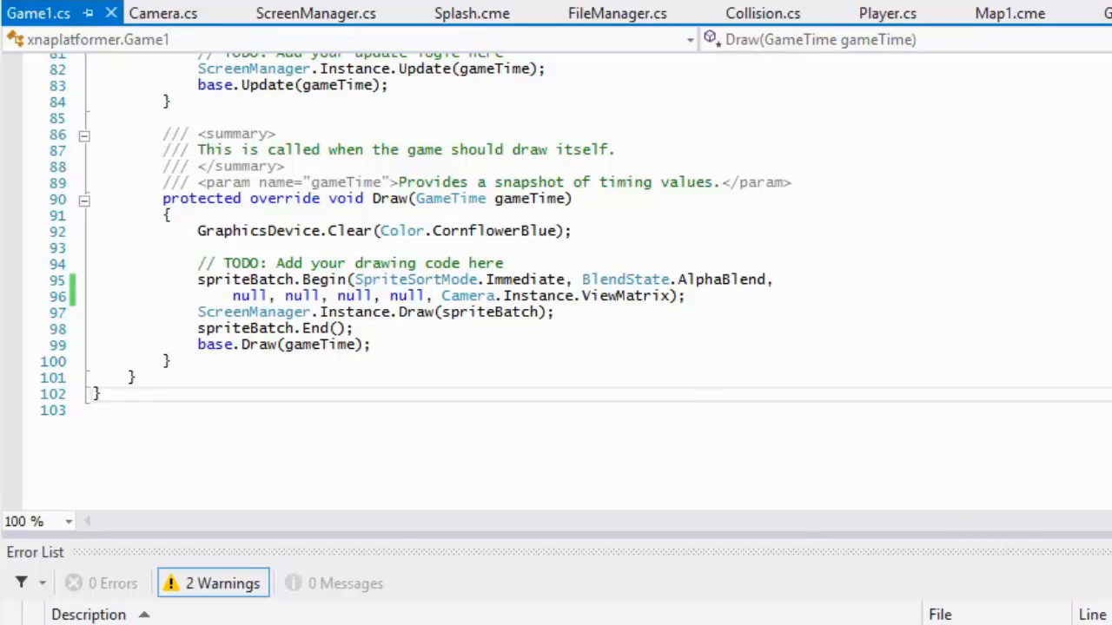